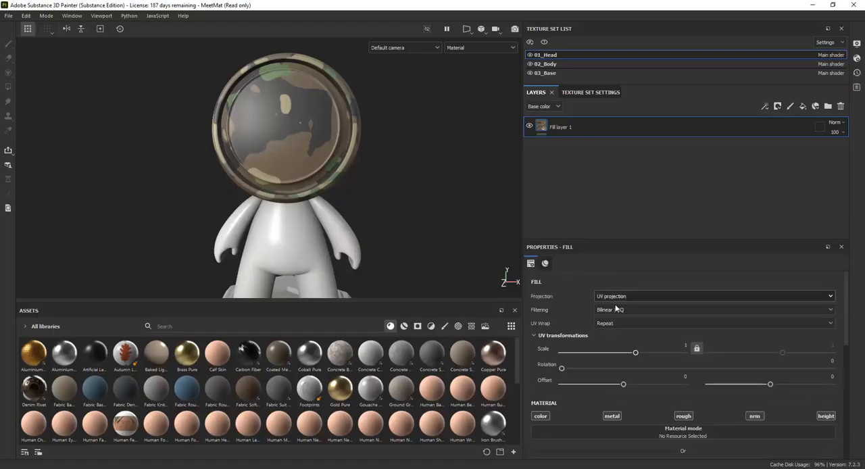
Step: Raise the fill's UV Scale to shrink the camouflage tiling, orbit the head, and open File
drag(636, 353, 638, 352)
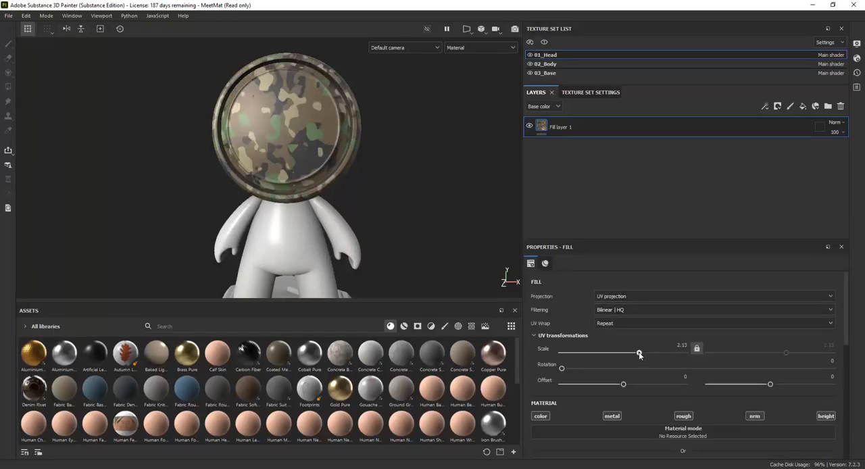
drag(561, 368, 592, 368)
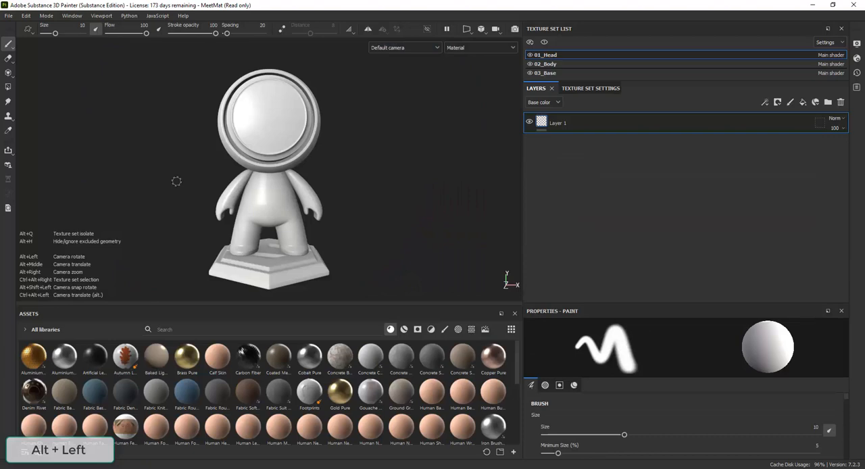
drag(176, 181, 445, 187)
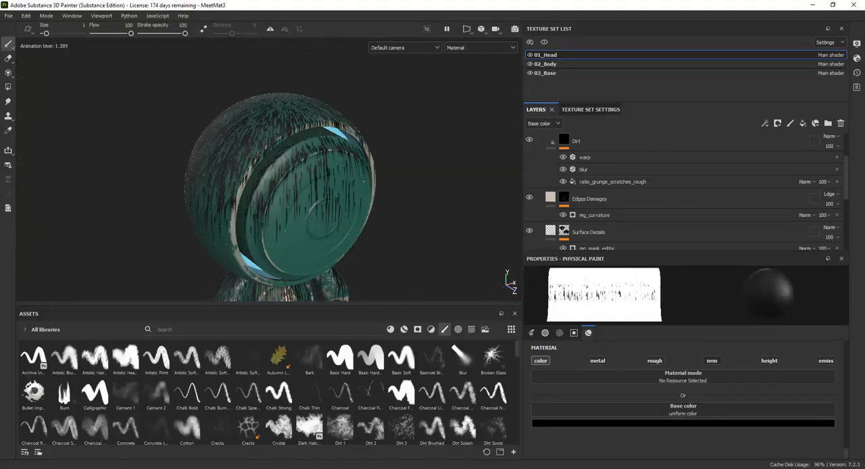
drag(284, 196, 370, 98)
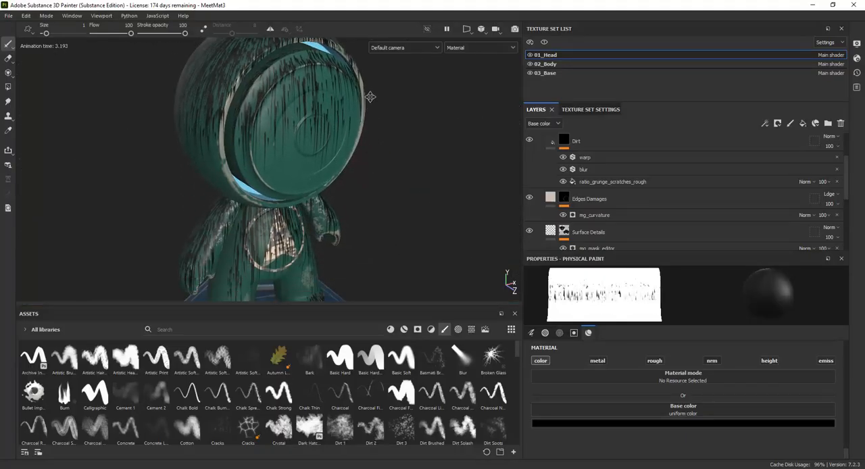
click(9, 16)
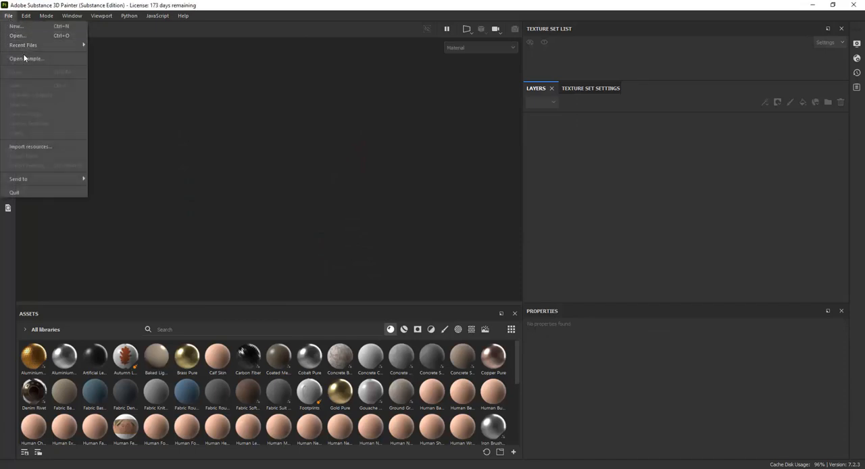
Step: Open the MeetMat sample project and orbit around the untextured model from several sides
click(26, 58)
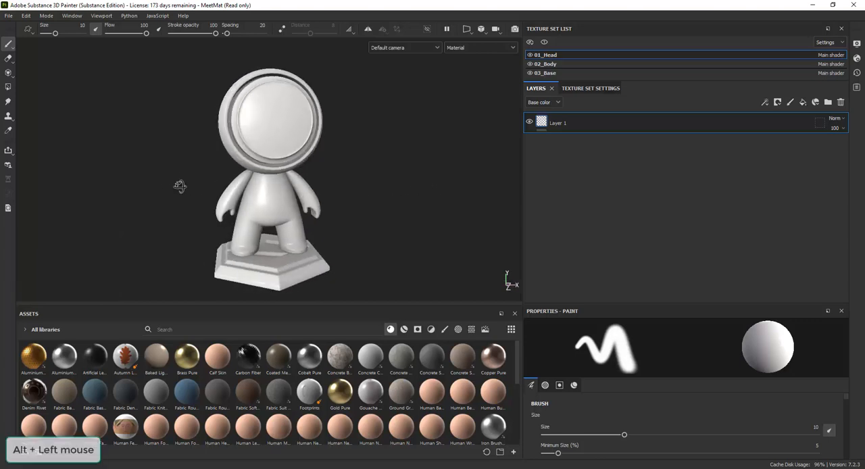
drag(181, 186, 225, 245)
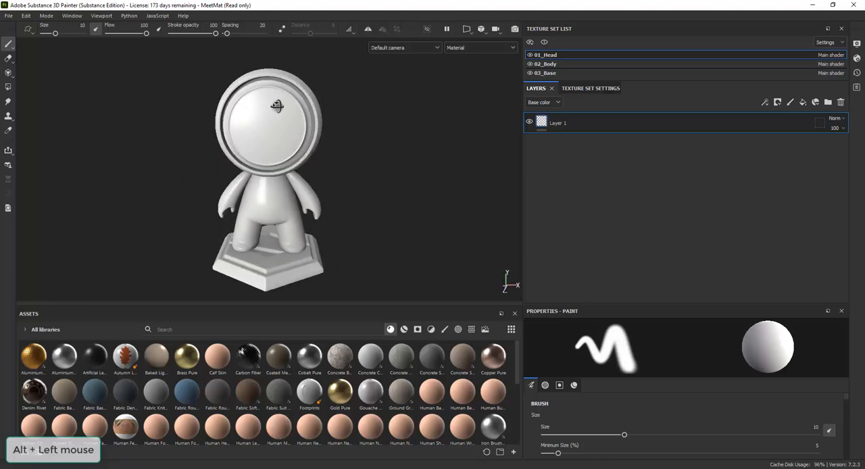
drag(275, 108, 298, 207)
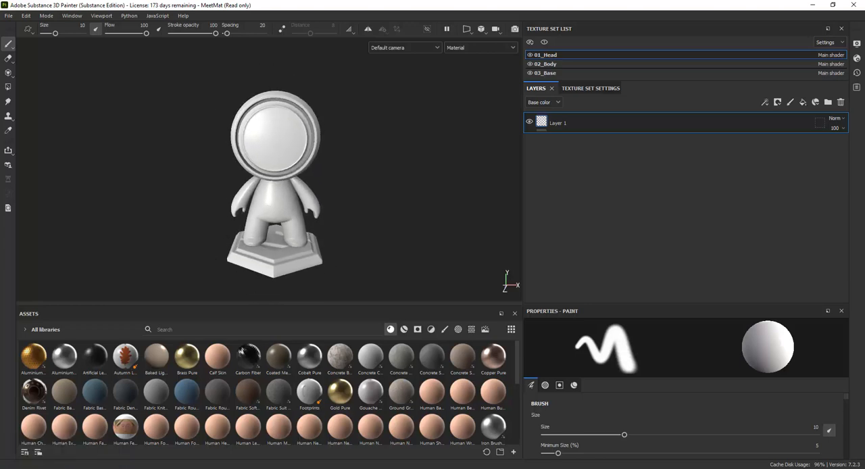
mouse_move(282, 206)
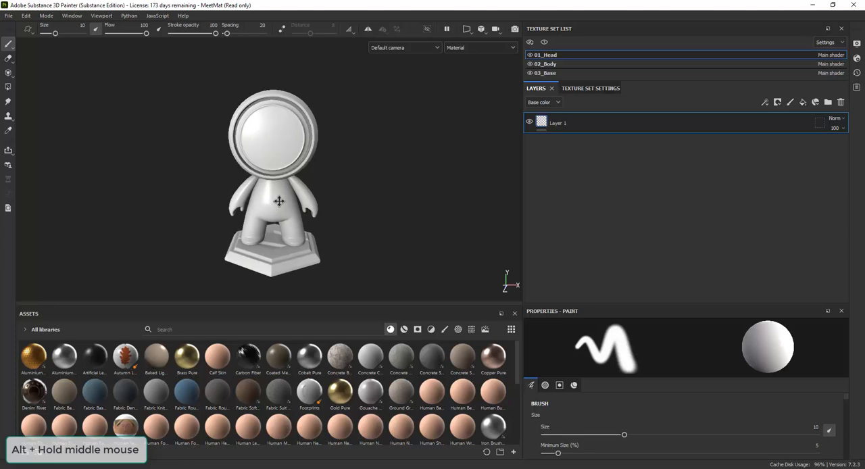
scroll(up, 3)
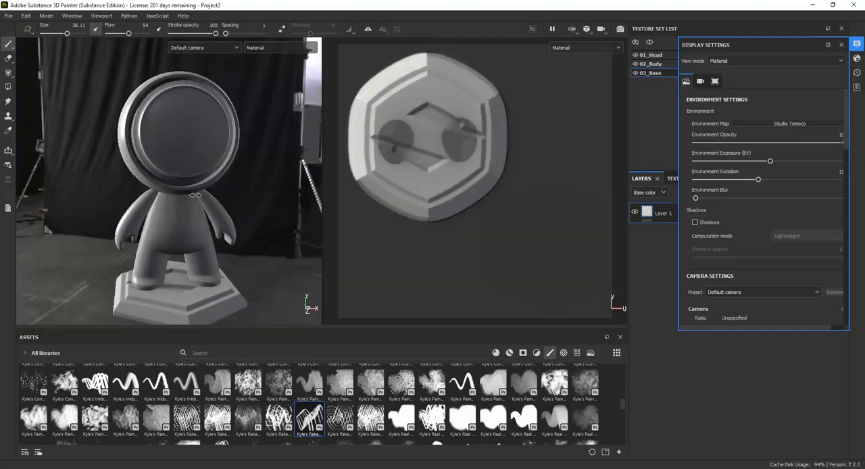
Step: Try the Cave Entry Forest environment map, then reopen the environment list
click(789, 123)
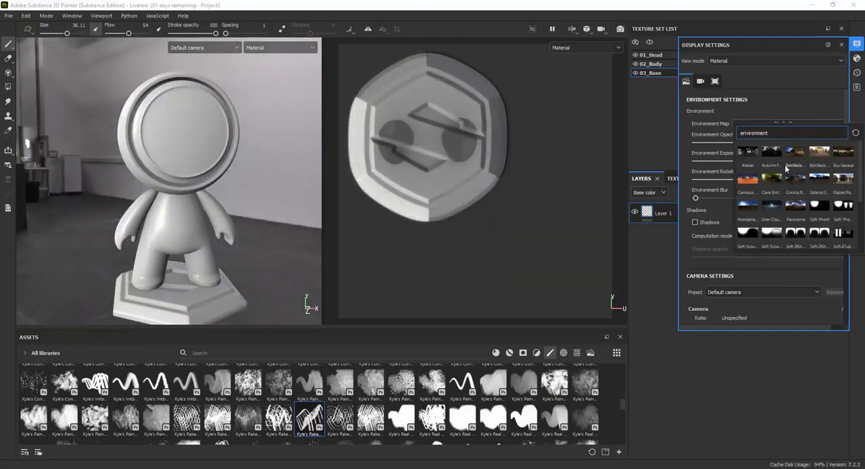
click(771, 177)
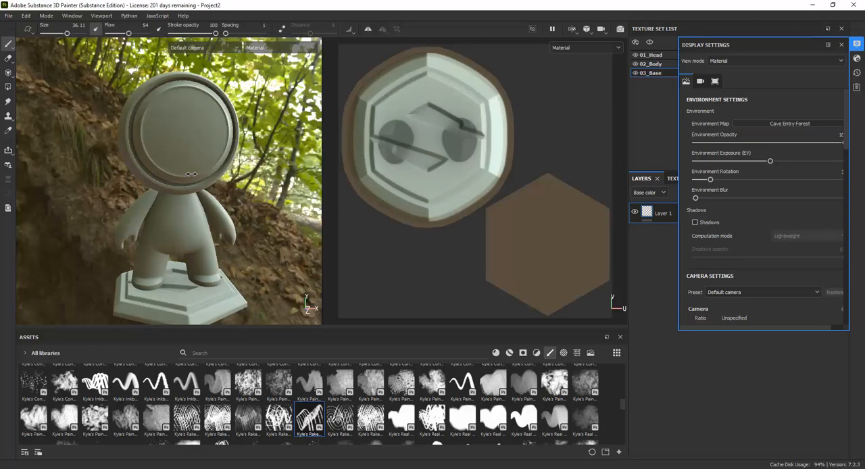
click(790, 123)
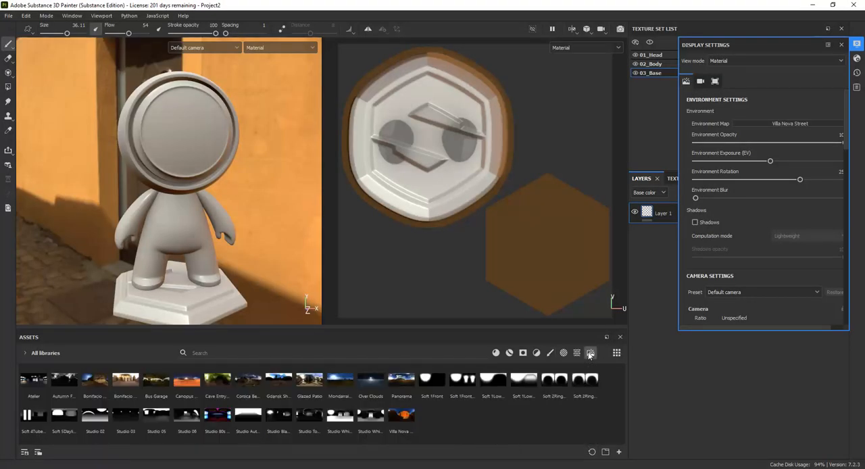
Step: Import snowy_cemetery_4k.exr as an environment resource and apply it as the environment map
click(590, 352)
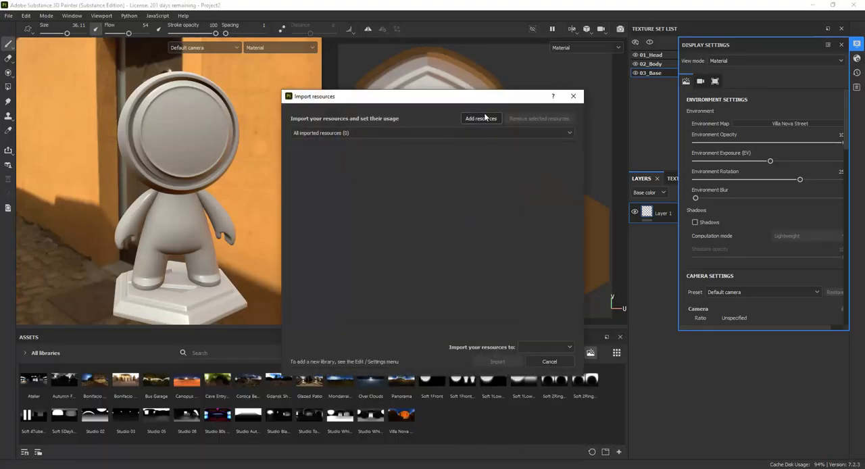
click(481, 118)
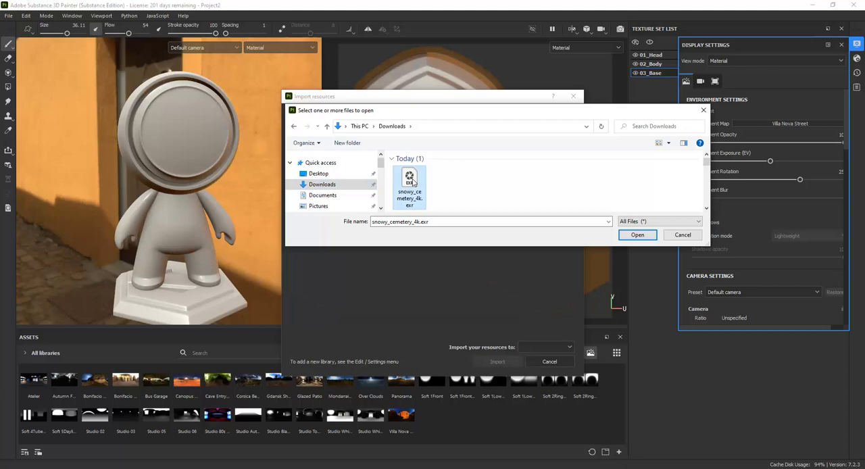
click(637, 235)
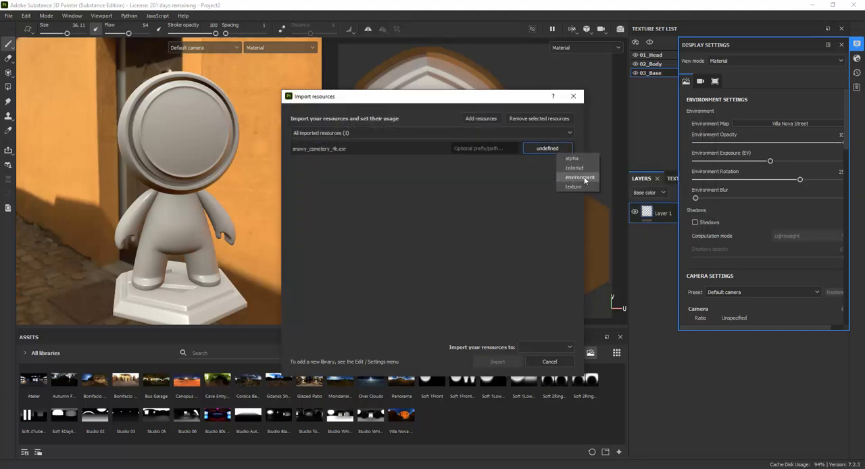
click(580, 177)
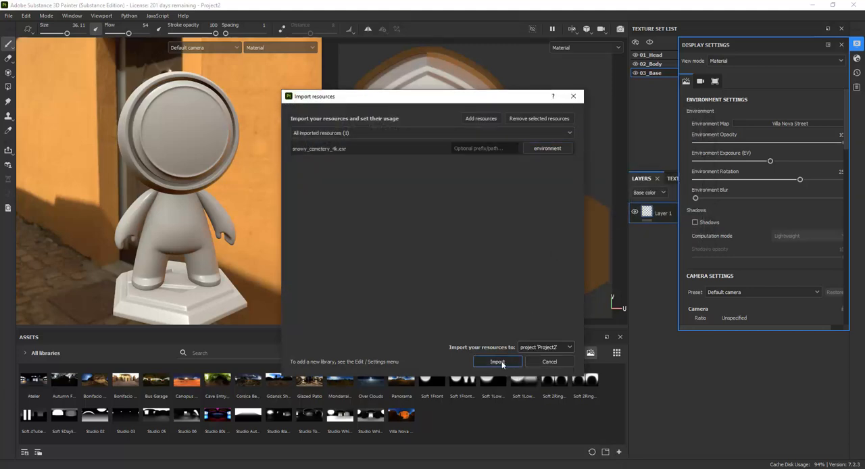
click(497, 361)
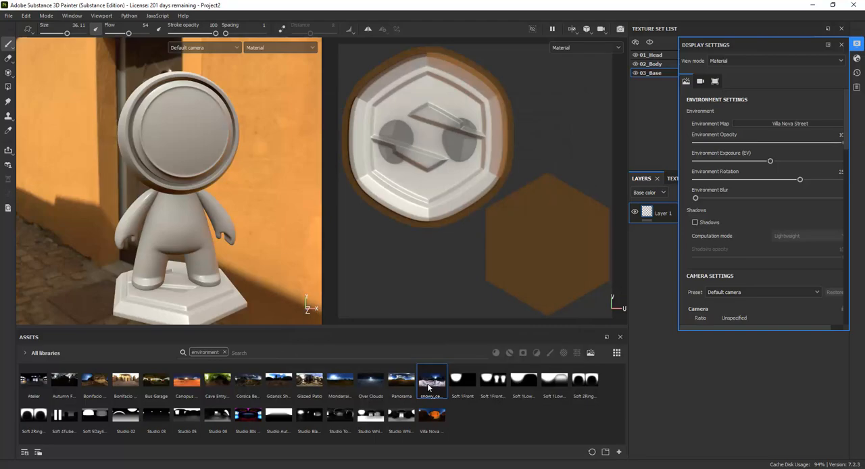
click(789, 123)
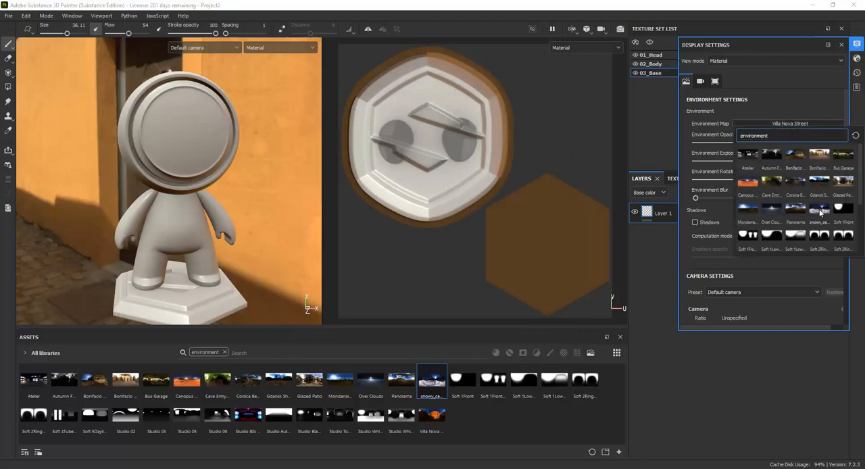
click(819, 208)
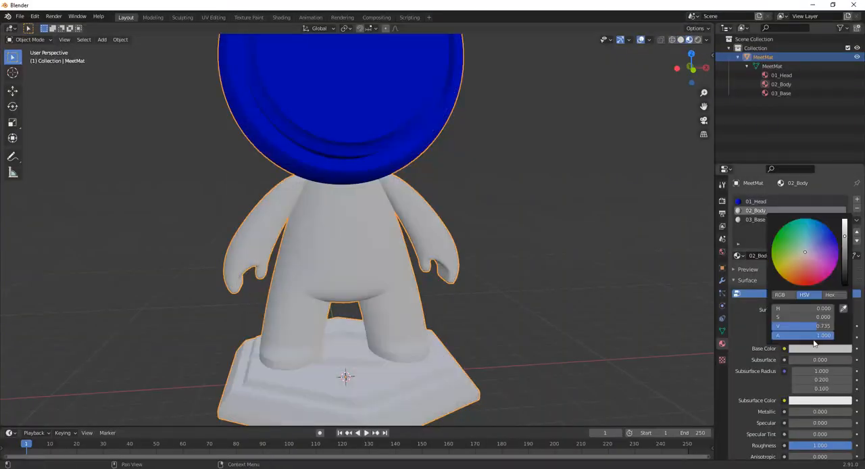
Step: Set the 02_Body material's Base Color to orange and select the 03_Base slot
click(756, 219)
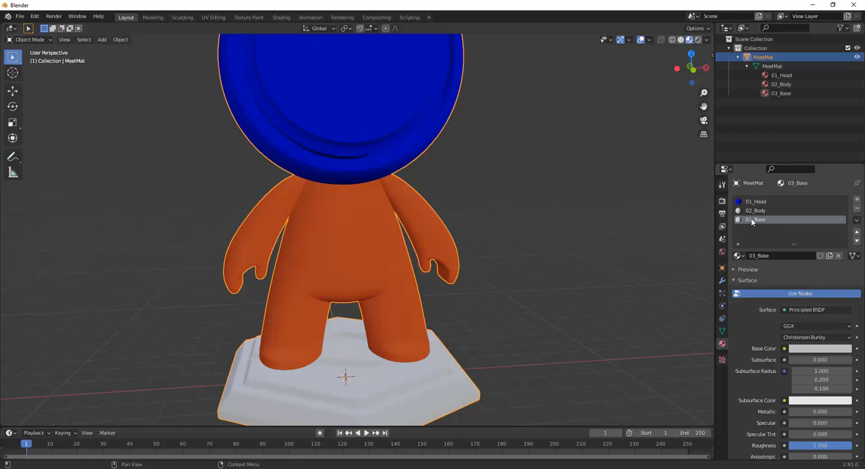
click(820, 348)
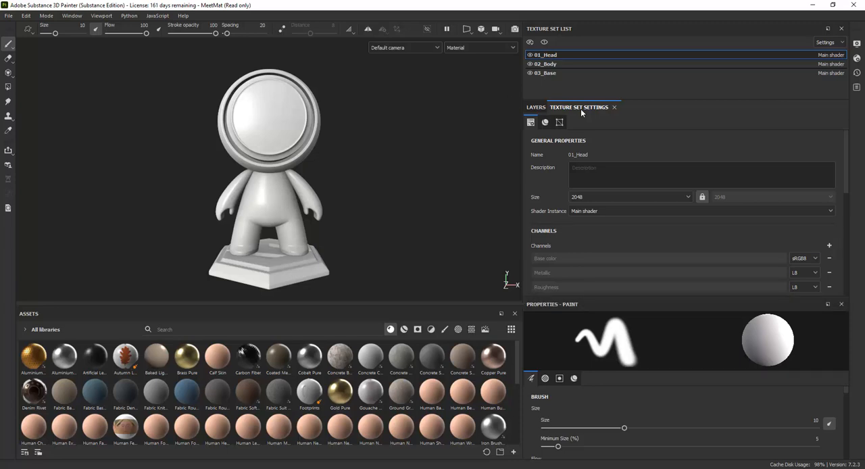
Step: Show 01_Head's Texture Set Settings and bring up Bake Mesh Maps
click(560, 122)
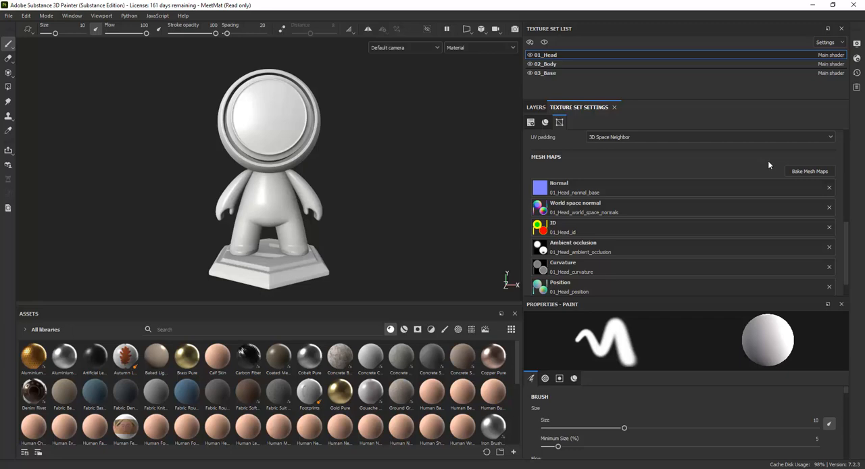
click(809, 171)
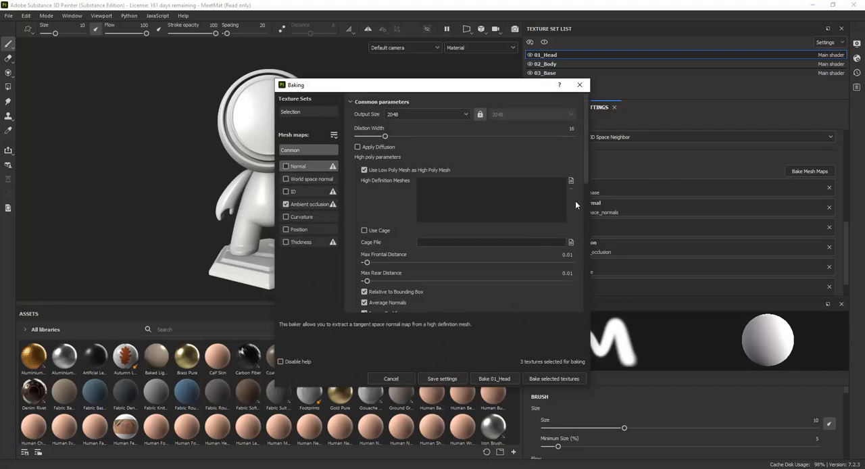
mouse_move(570, 208)
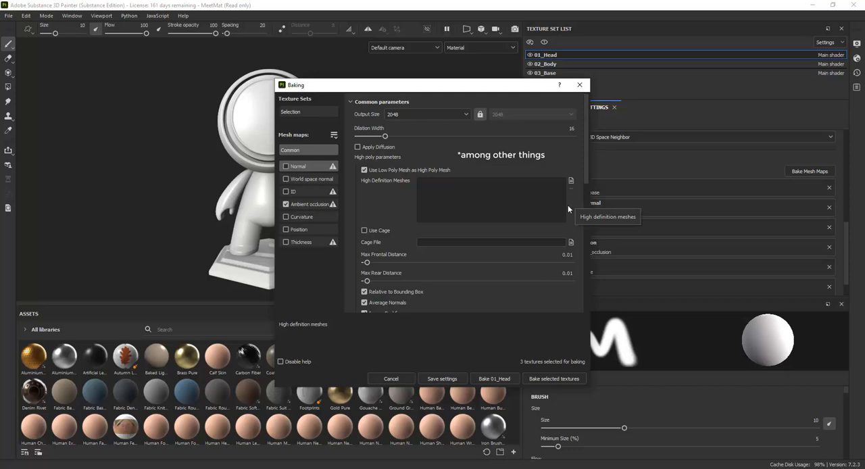
Step: Cancel the Baking dialog without baking
click(391, 378)
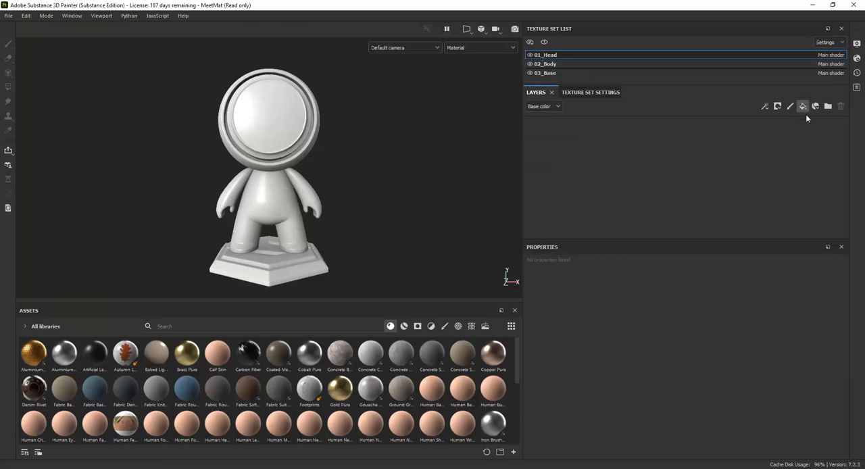
Step: Select the head's fill layer and drag its Metallic value down to 0
click(803, 107)
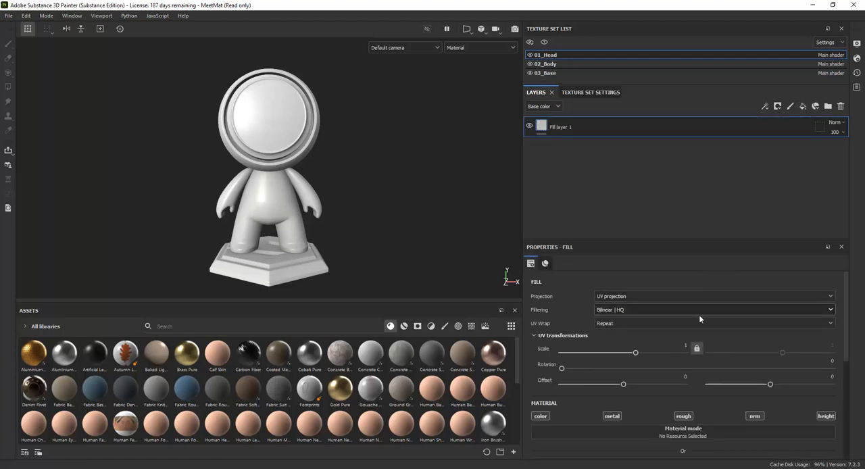
scroll(down, 3)
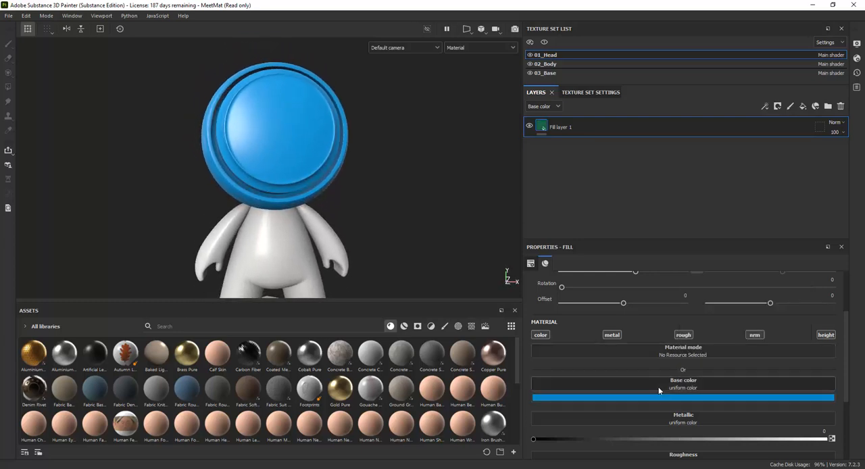
drag(534, 440, 824, 440)
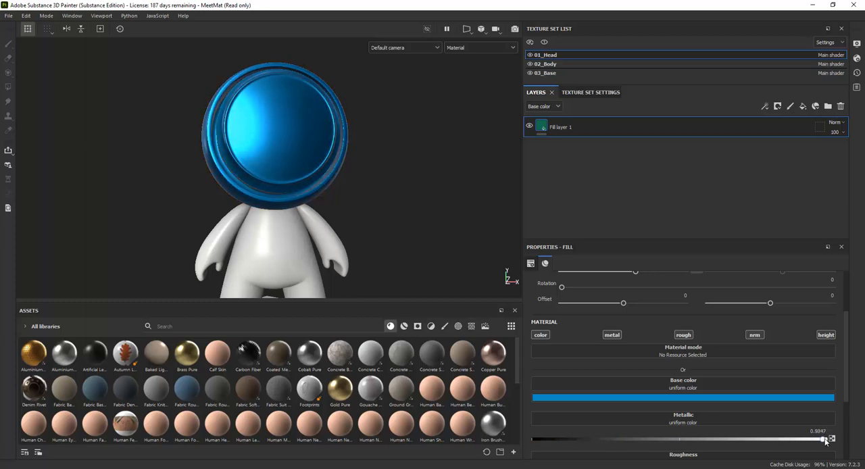
drag(824, 440, 670, 440)
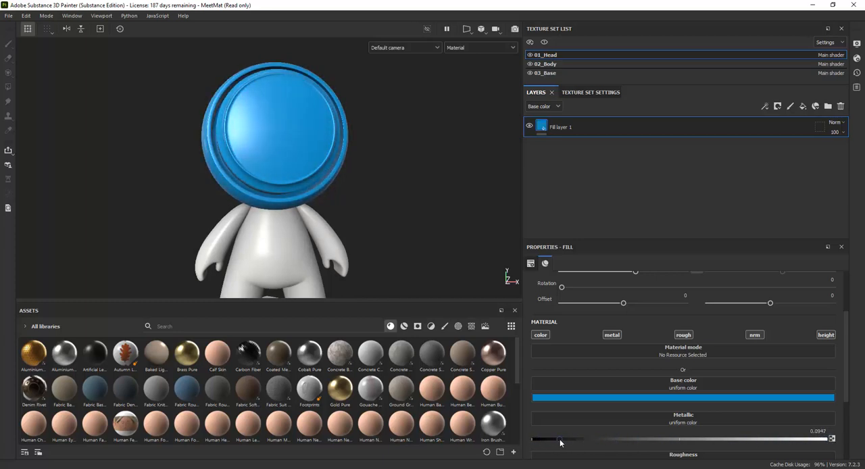
drag(561, 440, 595, 440)
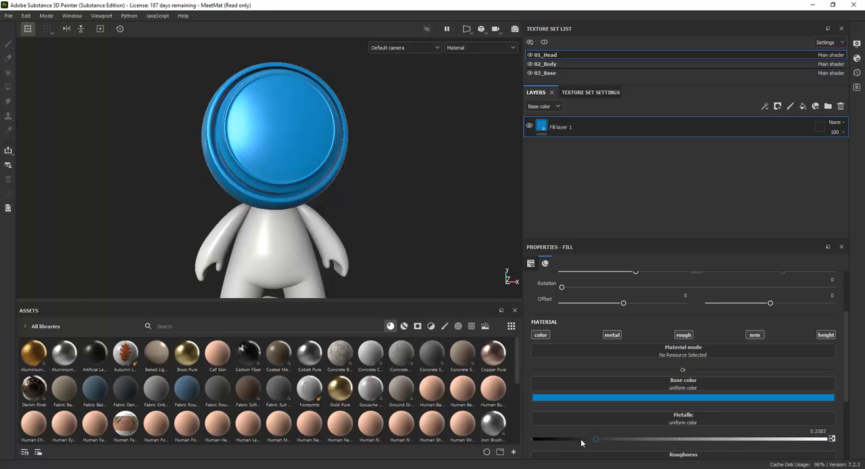
drag(595, 439, 686, 439)
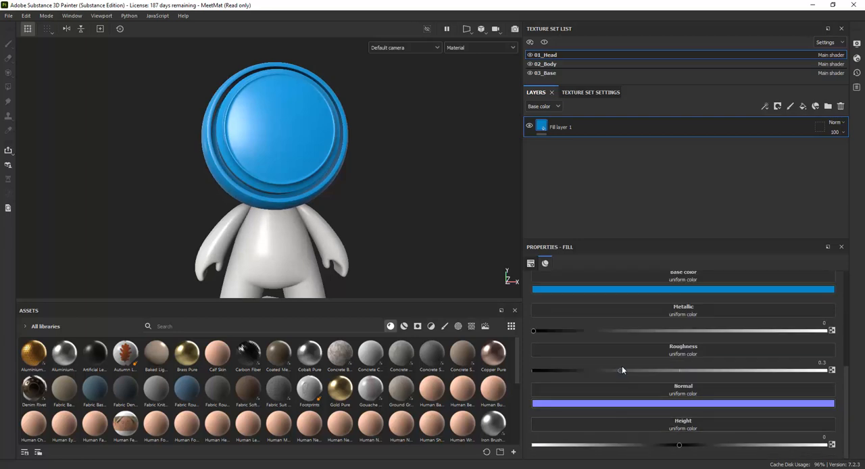
Step: Tune the head fill's Roughness to about 0.58
drag(620, 370, 669, 370)
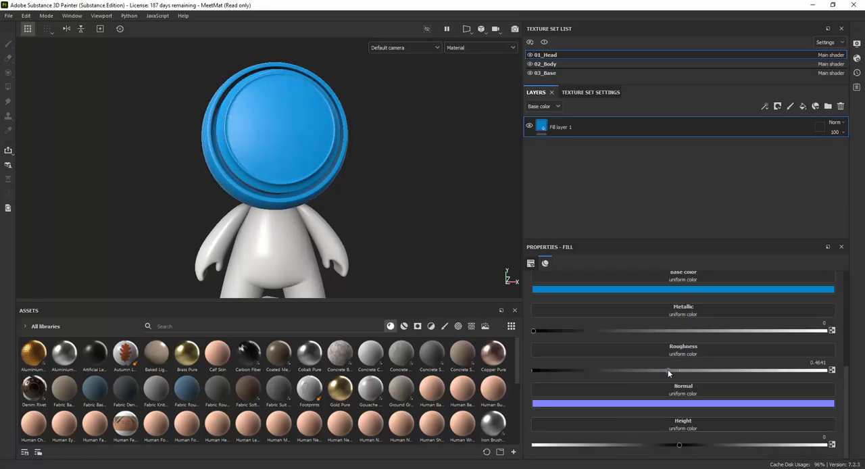
drag(668, 370, 620, 370)
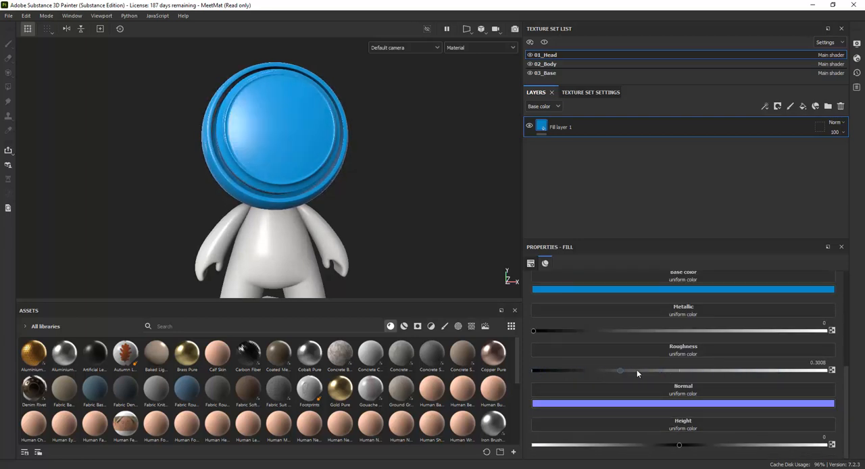
drag(620, 370, 537, 370)
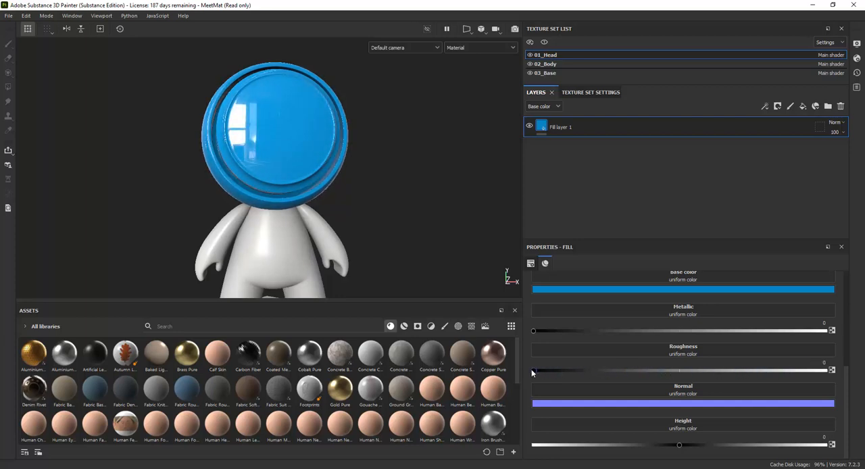
drag(532, 370, 545, 371)
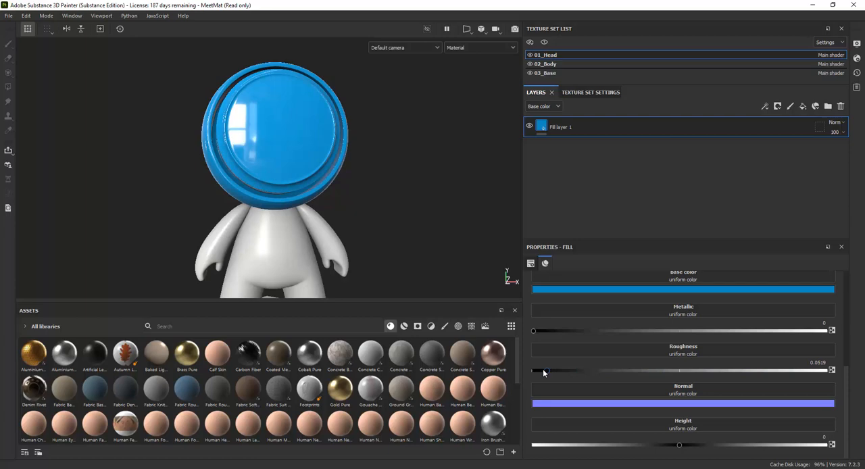
drag(544, 371, 703, 370)
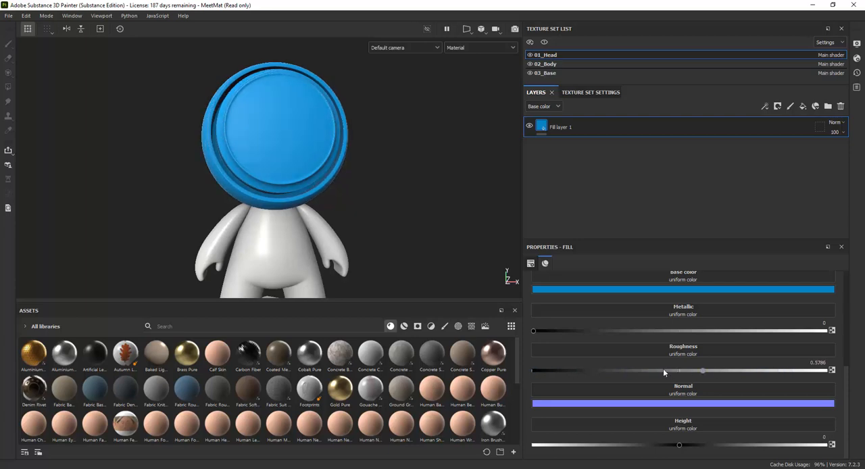
drag(703, 370, 650, 370)
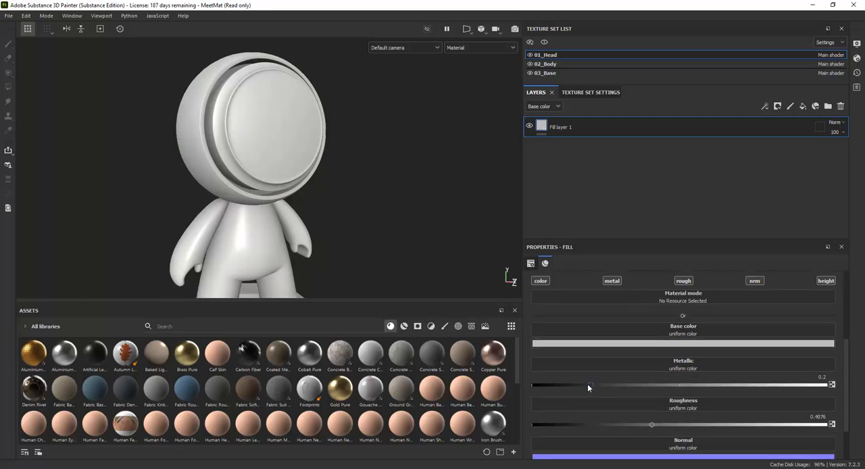
Step: Drive Metallic with Fabric Square Sharp, tiled 8 with square scale about 0.48
click(683, 344)
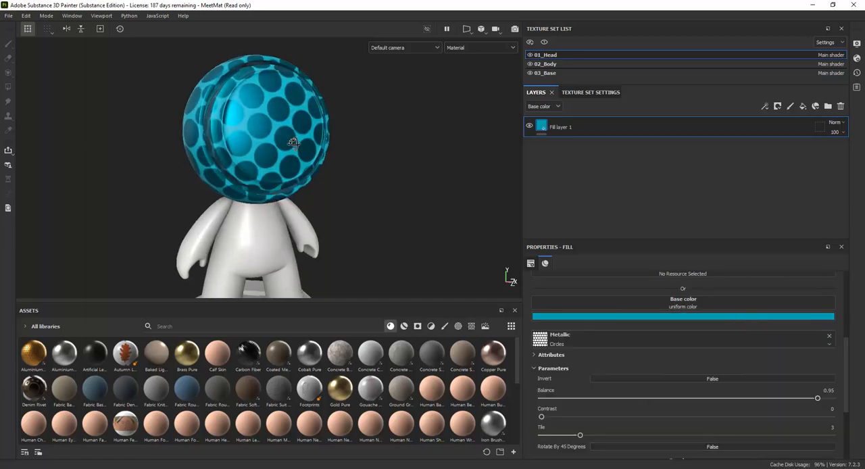
drag(294, 142, 270, 142)
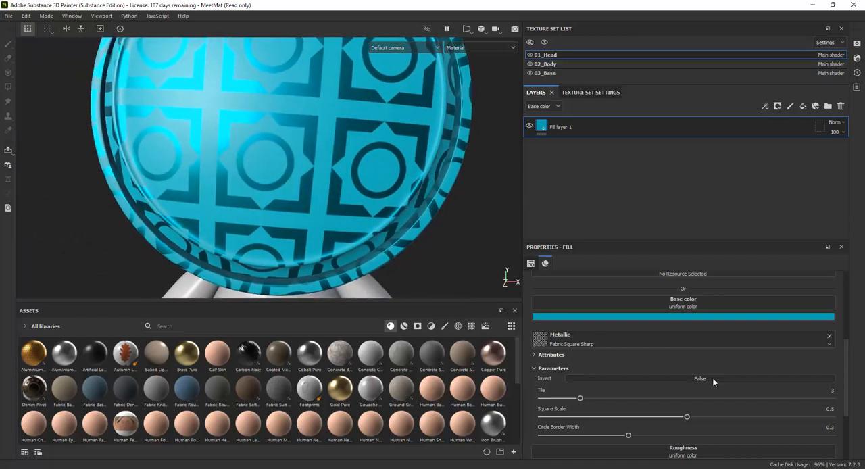
drag(580, 398, 637, 397)
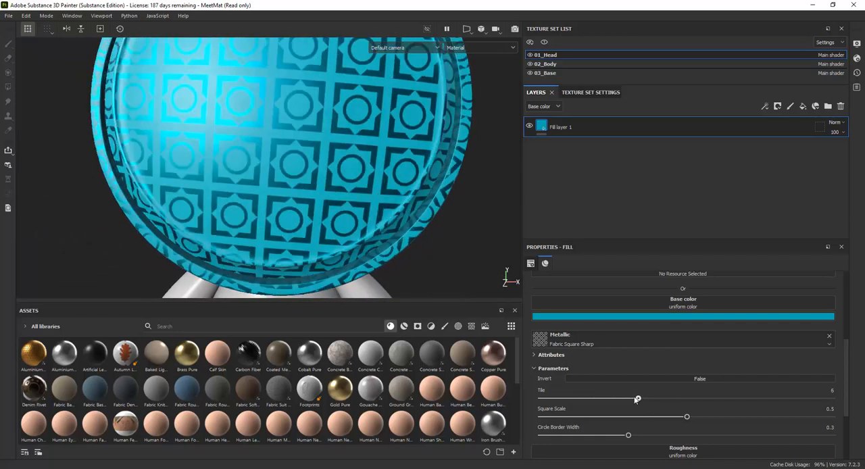
drag(635, 398, 676, 399)
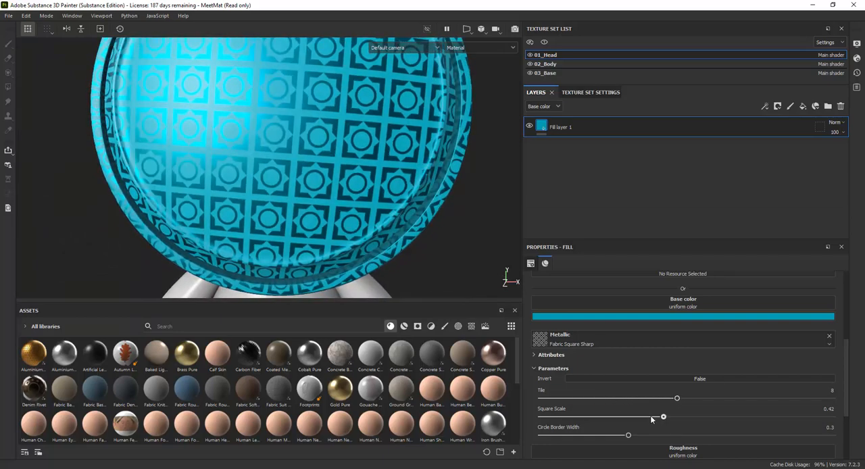
drag(663, 417, 680, 417)
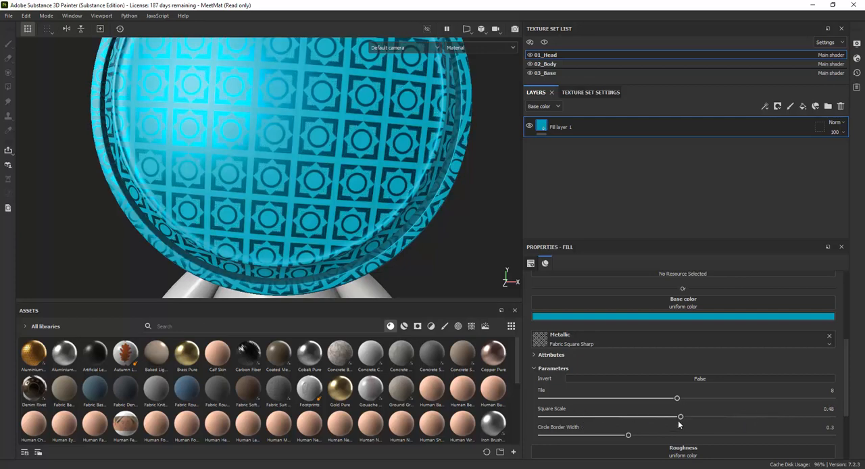
drag(628, 435, 722, 436)
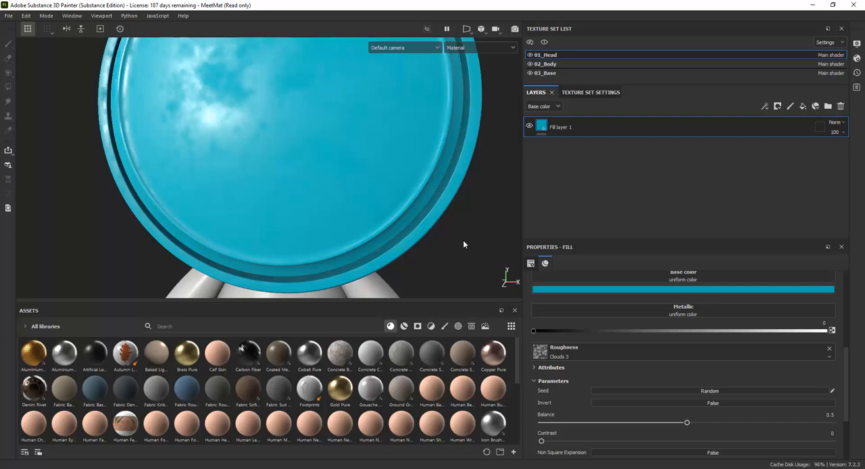
Step: Adjust the Clouds 3 roughness Balance slider to about 0.36
drag(687, 422, 646, 423)
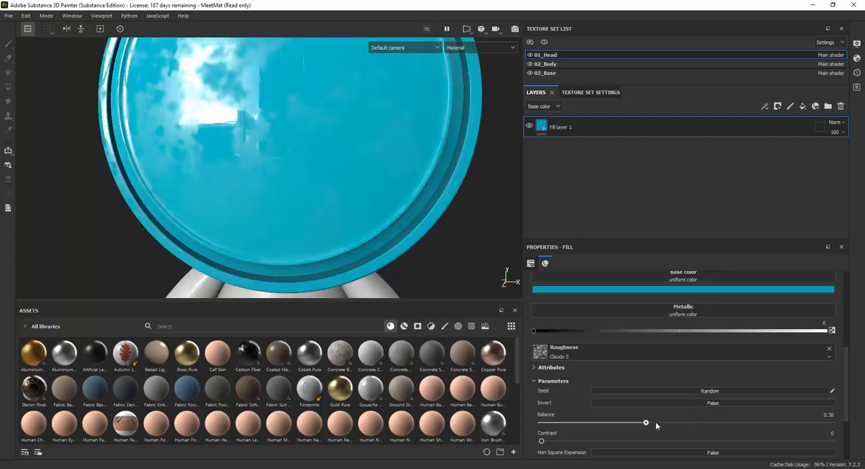
drag(646, 423, 713, 423)
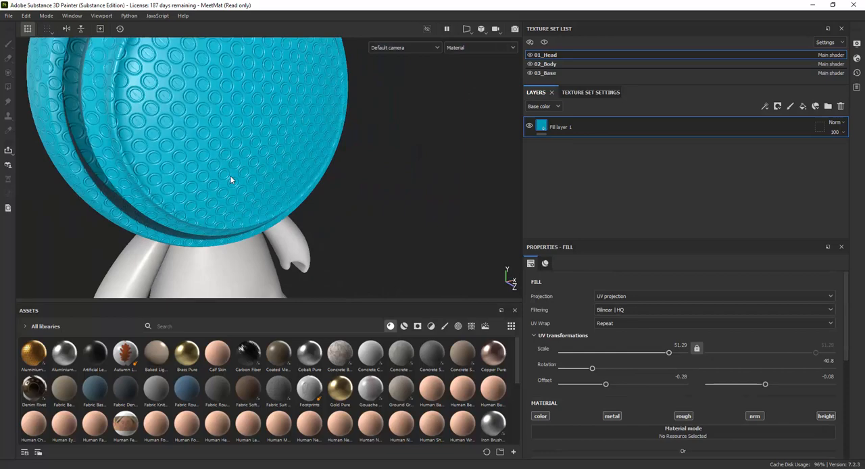
Step: Set the head fill's UV Scale to about 1.34 and Rotation to about 106.8 degrees
drag(670, 352, 664, 352)
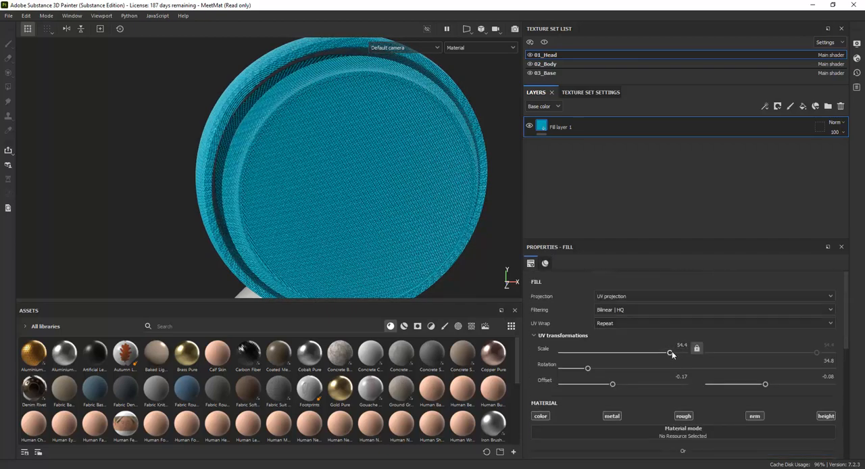
drag(672, 353, 640, 352)
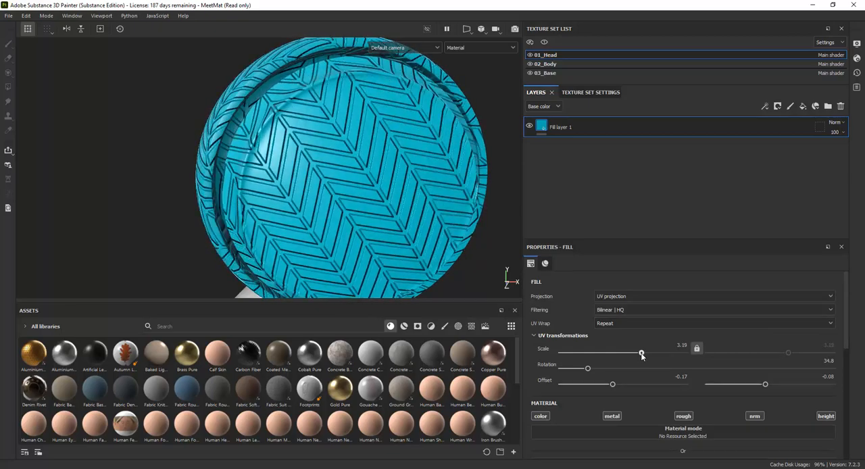
drag(587, 367, 591, 368)
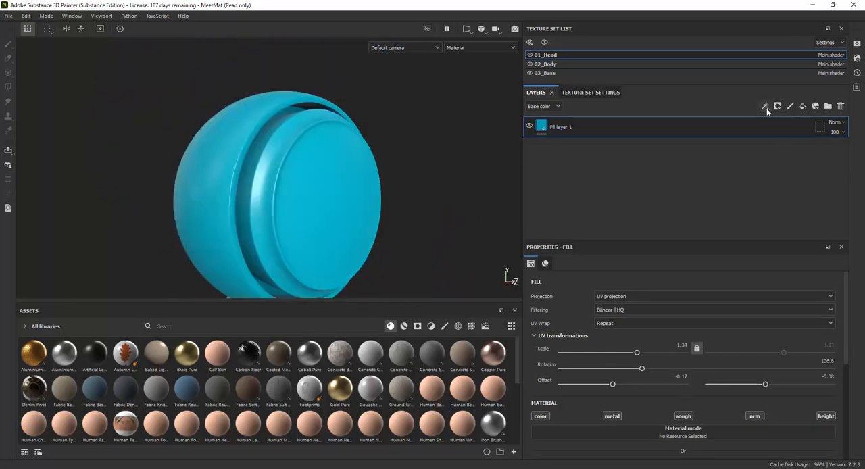
Step: Add a MatFinish Galvanized filter to Fill layer 1 with Scale 16 and Flakes Intensity 0.42
click(790, 107)
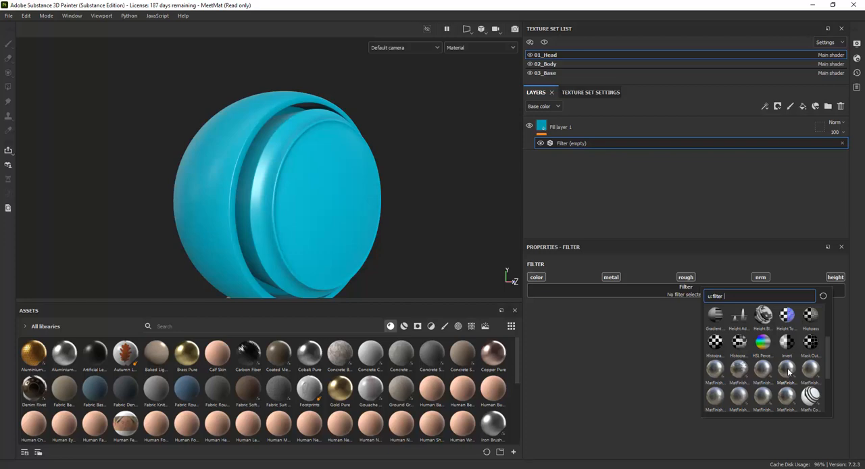
click(786, 370)
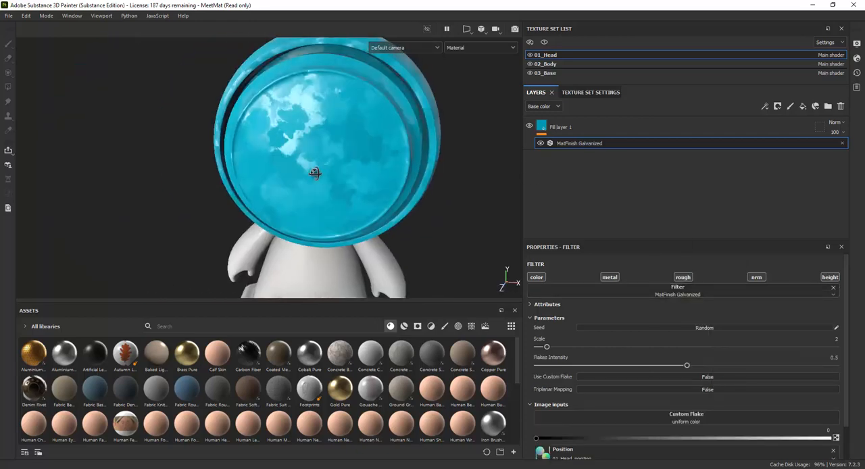
drag(687, 365, 622, 365)
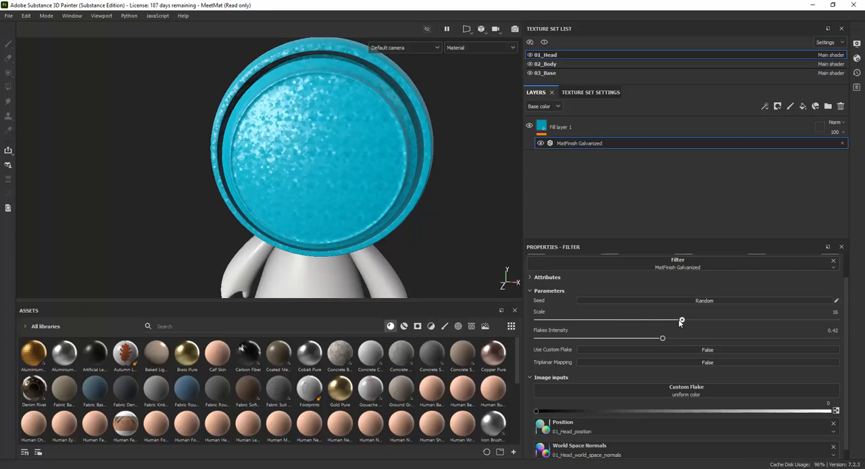
drag(681, 319, 546, 319)
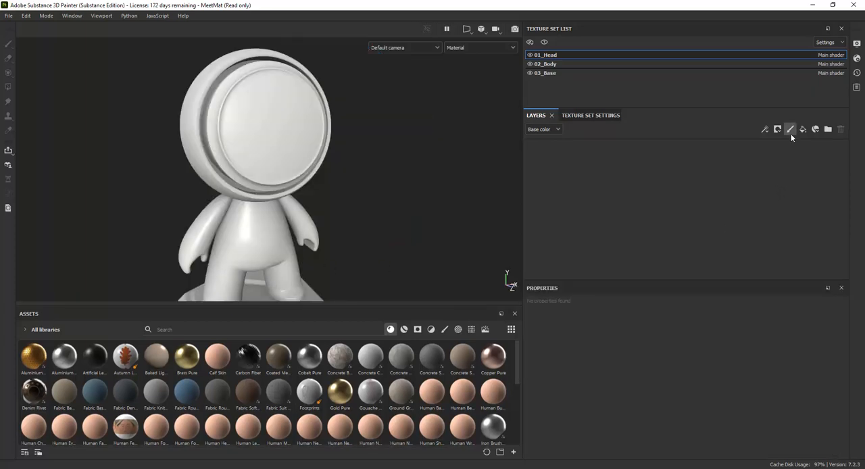
Step: Raise the brush Size to about 31 and set its alpha to Card Spades
click(790, 129)
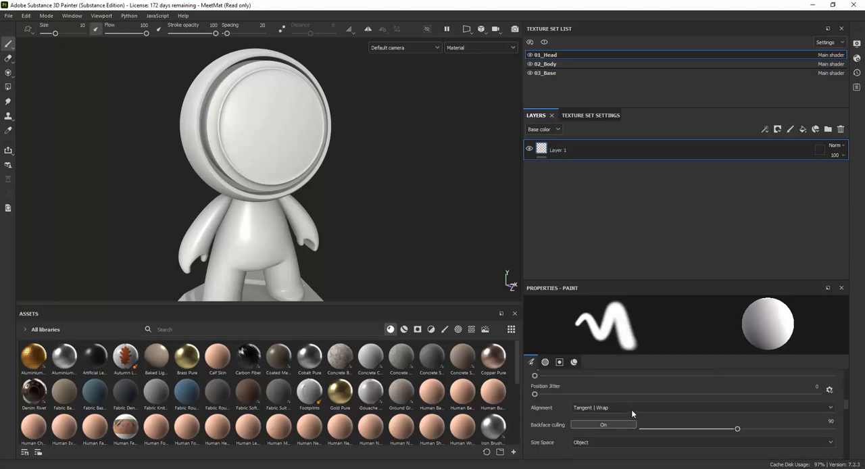
click(247, 356)
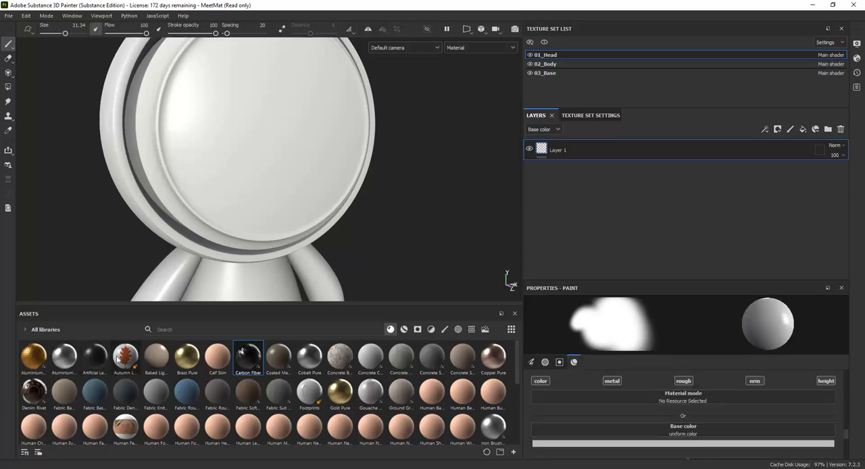
click(125, 355)
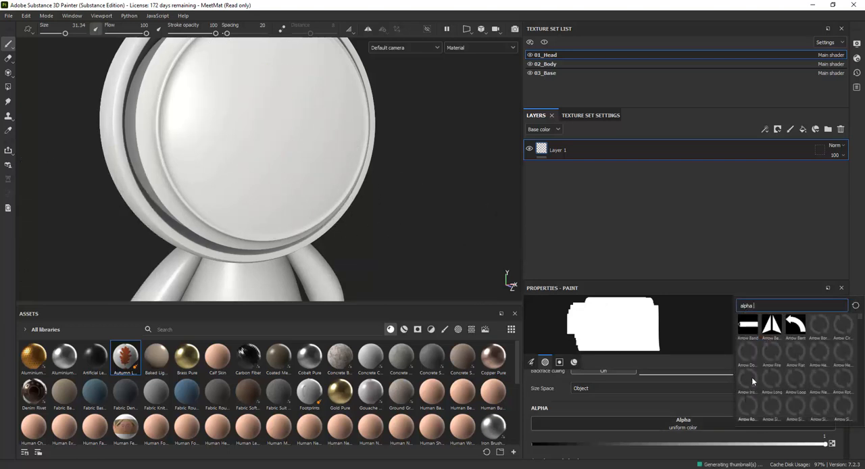
scroll(down, 3)
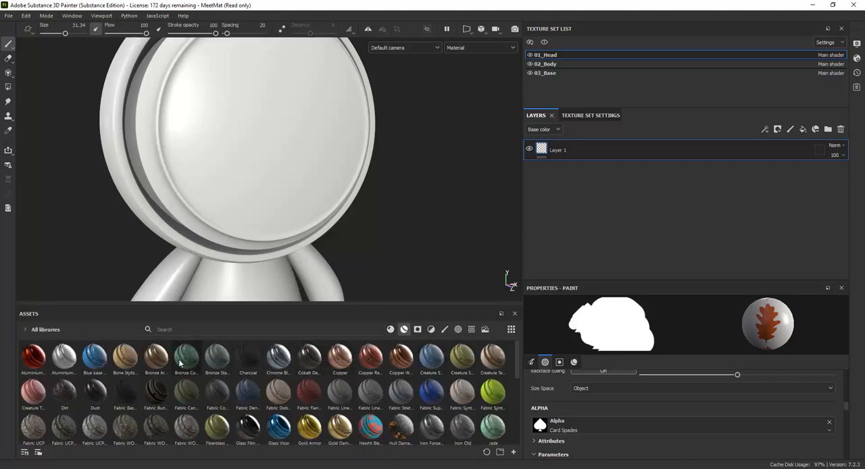
Step: Apply the Bronze Corroded smart material, browse Community Assets, then empty the head's layer stack
double_click(186, 355)
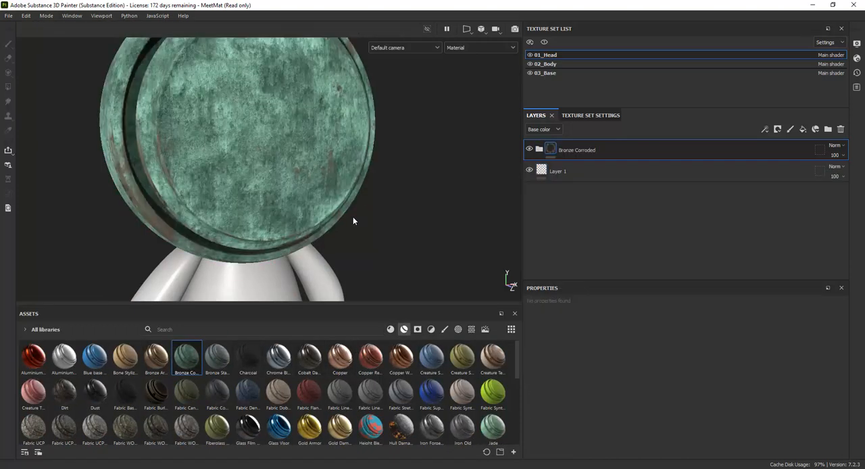
drag(352, 221, 371, 121)
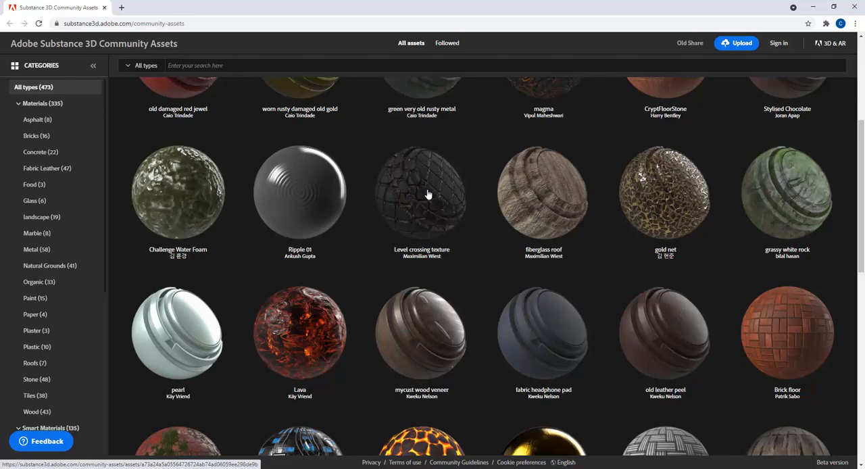
scroll(down, 3)
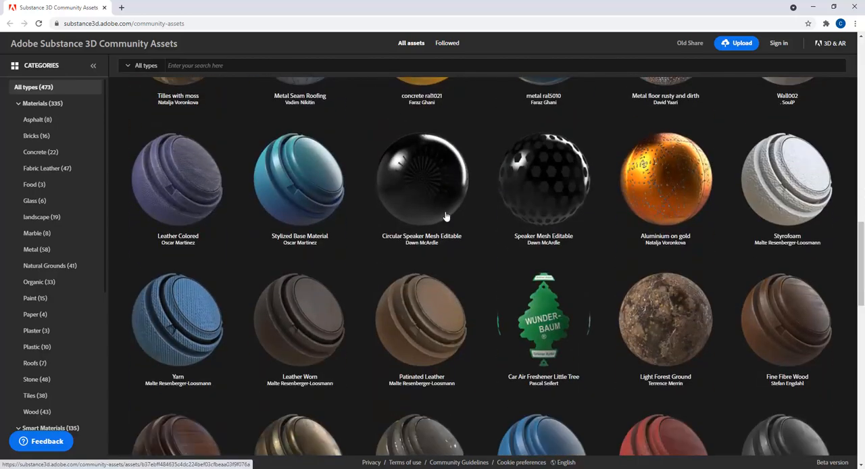
scroll(down, 3)
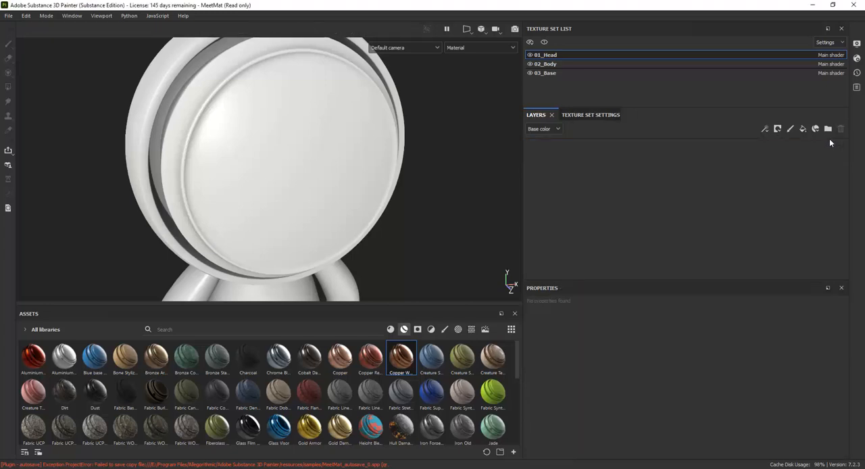
Step: Add blue and red fill layers, give the red one a black mask, and paint white spots
click(803, 128)
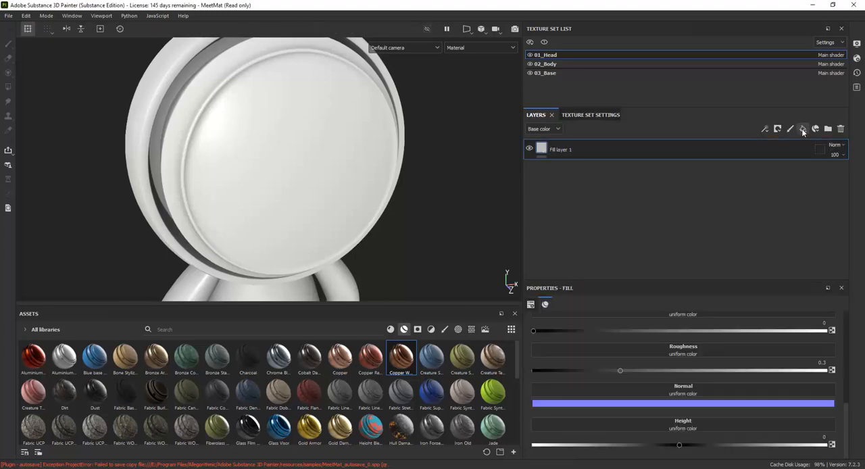
click(803, 128)
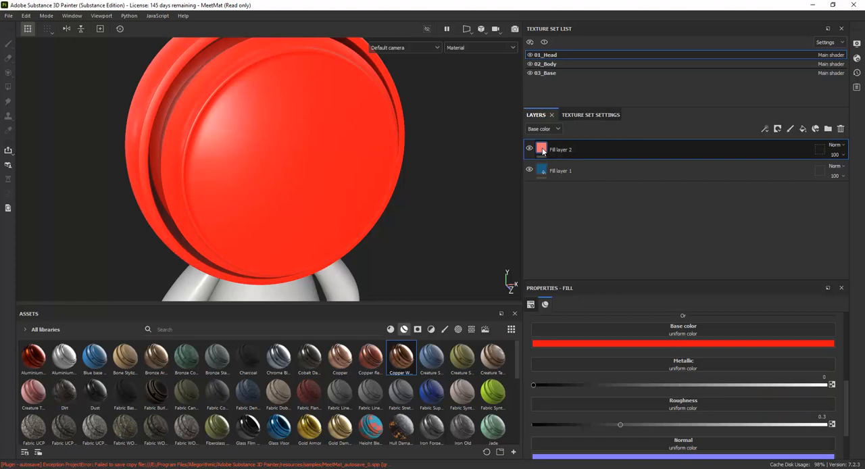
right_click(541, 150)
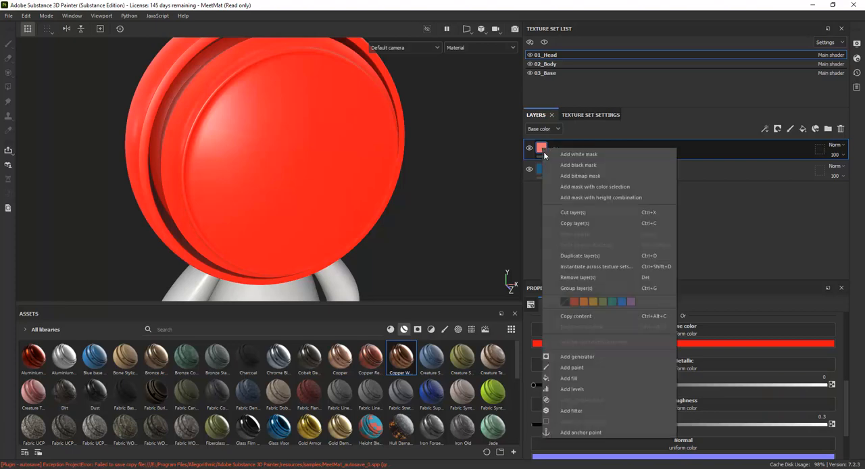
click(578, 165)
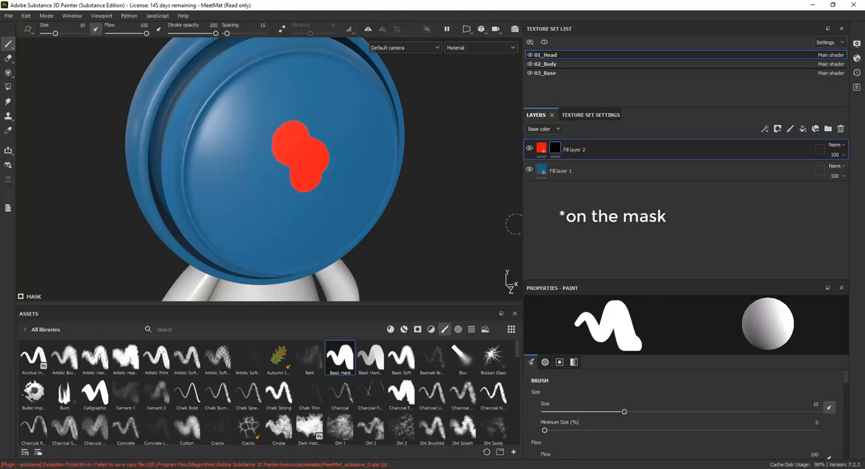
click(573, 362)
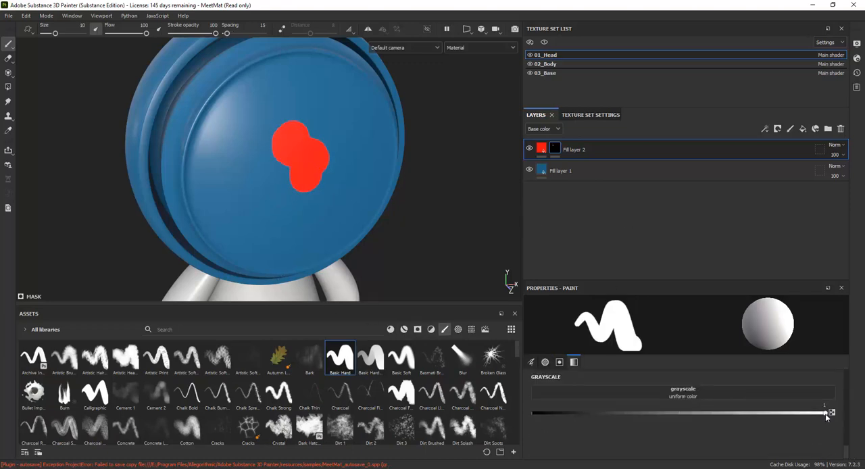
drag(830, 412, 533, 413)
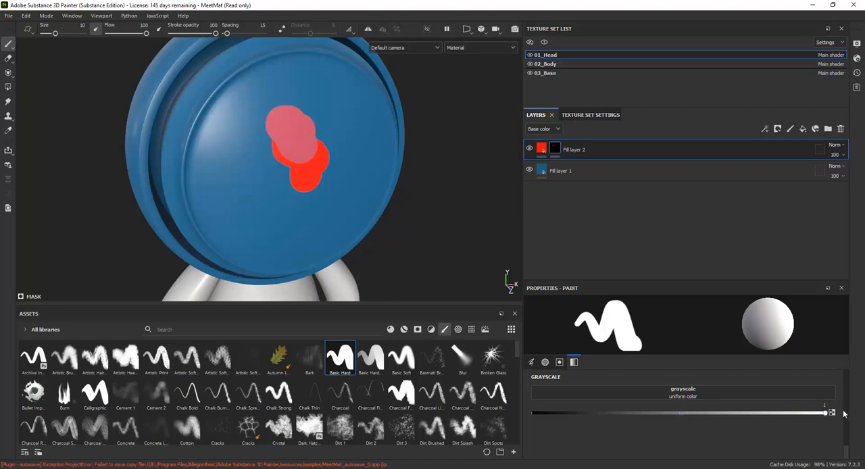
click(294, 125)
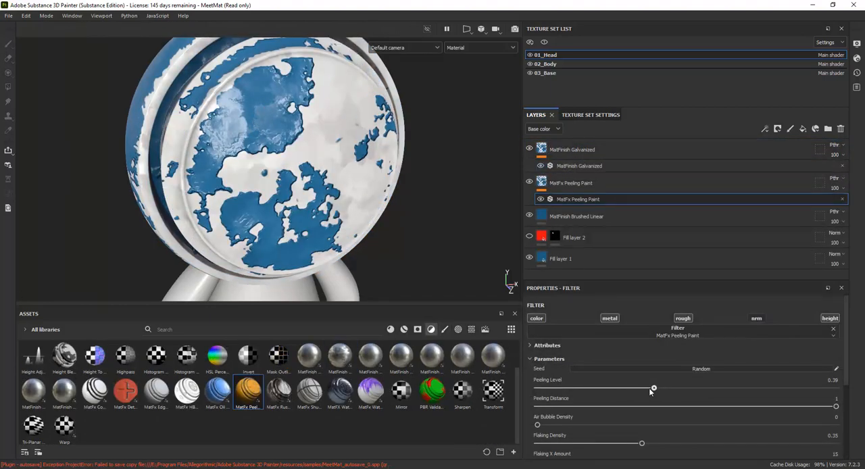
Step: Lower Peeling Level, adjust Flaking Density and Y Amount, and change Curvature Distance on Peeling Paint
drag(654, 387, 587, 388)
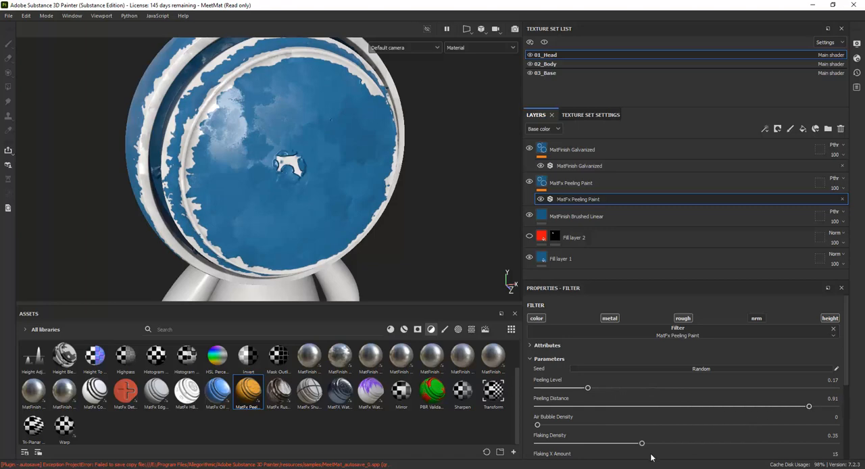
drag(642, 442, 647, 443)
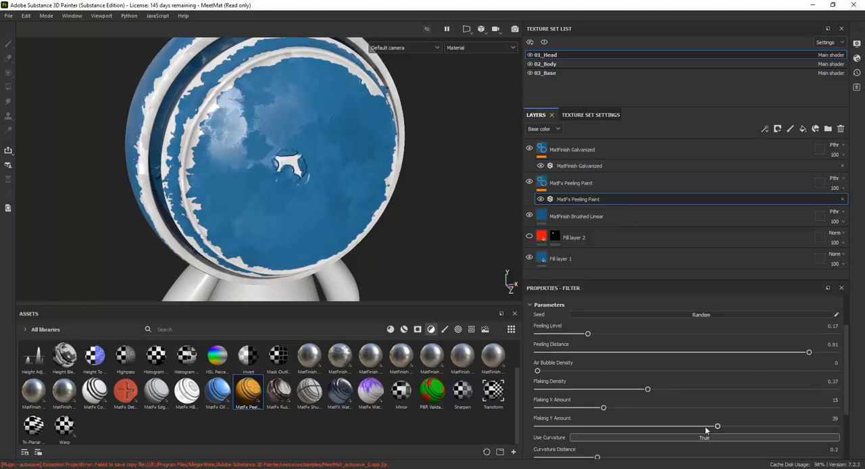
scroll(down, 3)
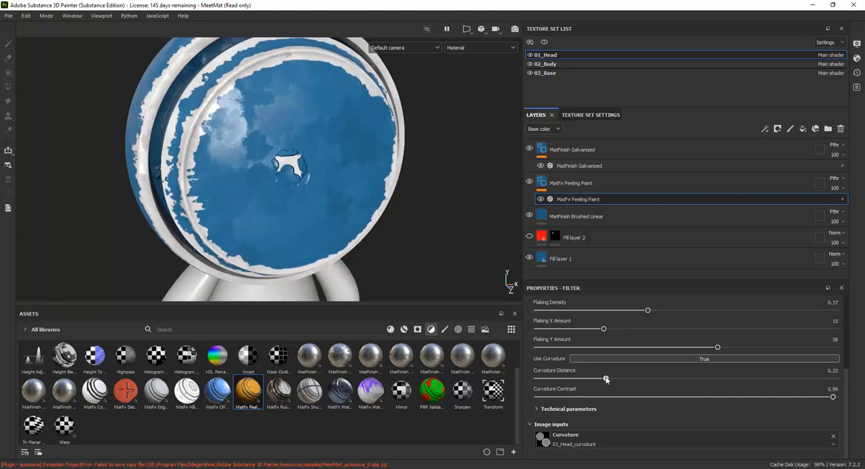
drag(606, 378, 579, 379)
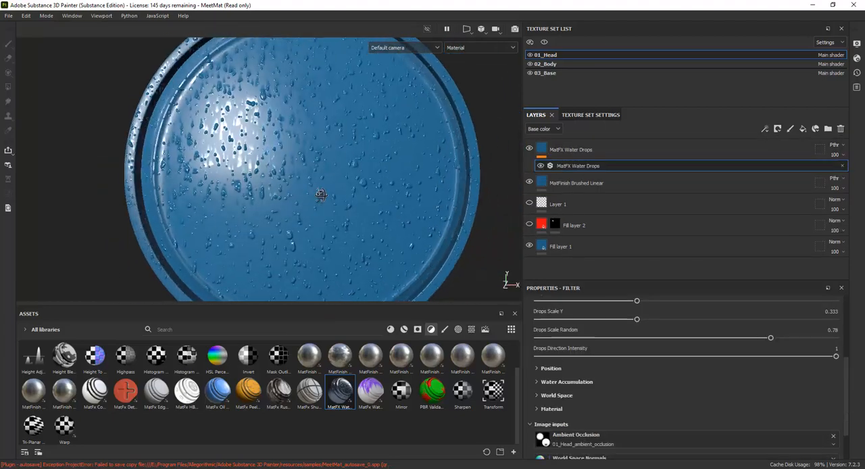
Step: Place the MatFX Water Drops filter above MatFinish Brushed Linear in the layer stack
click(558, 204)
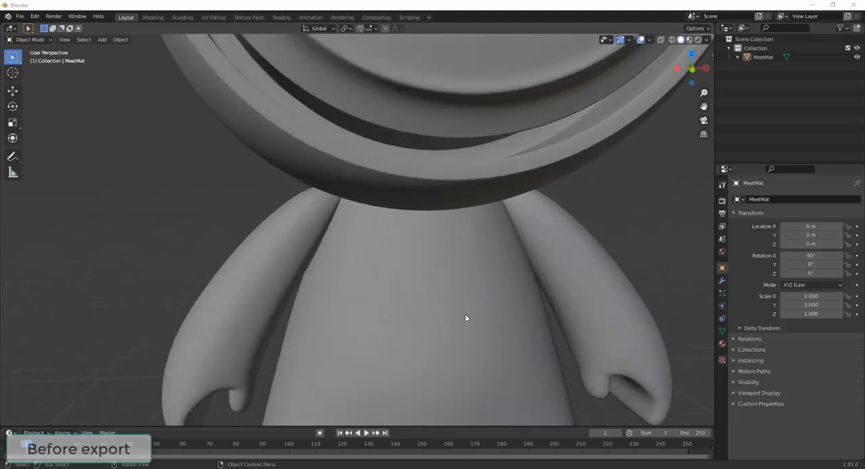
Step: Enter Edit Mode on MeetMat and display face normals through the viewport overlays
key(Tab)
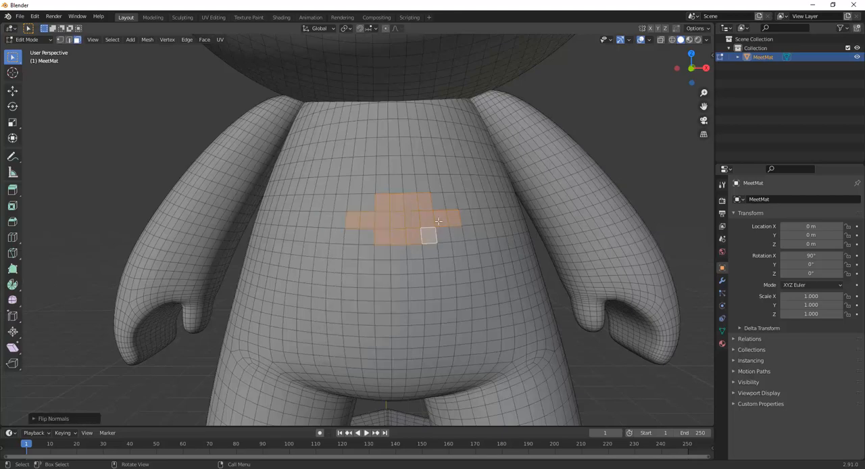
click(650, 39)
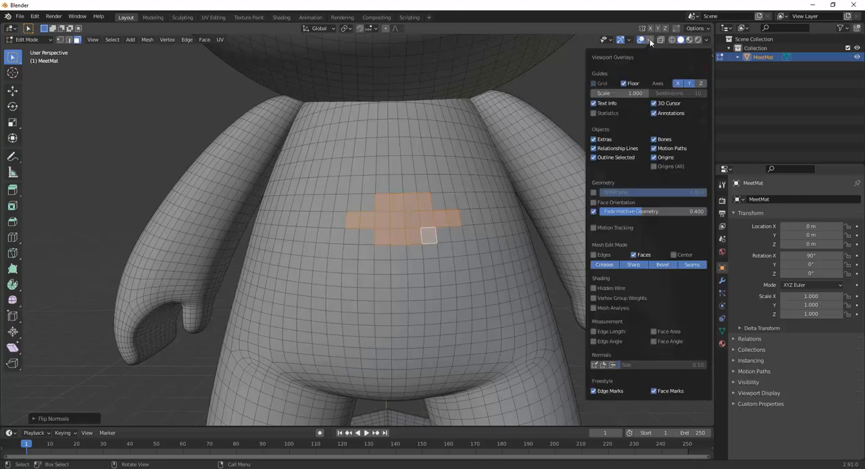
click(613, 365)
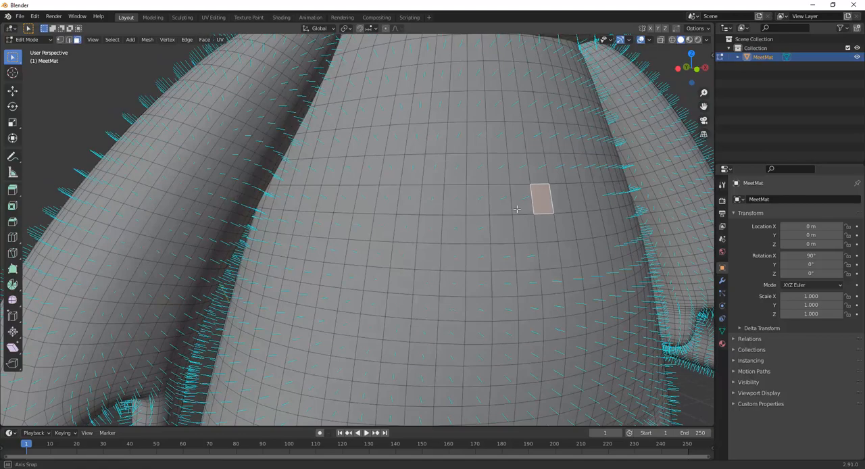
drag(517, 210, 614, 196)
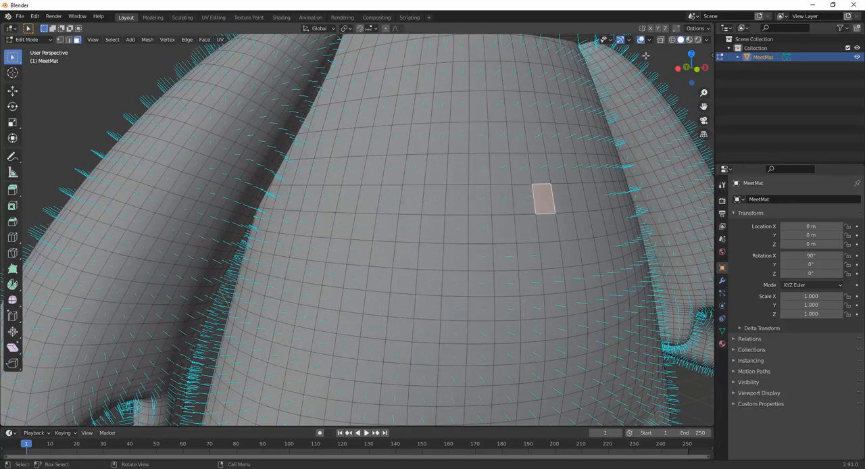
Step: Check inward faces with Face Orientation colouring, hide it, and select the whole mesh
click(631, 39)
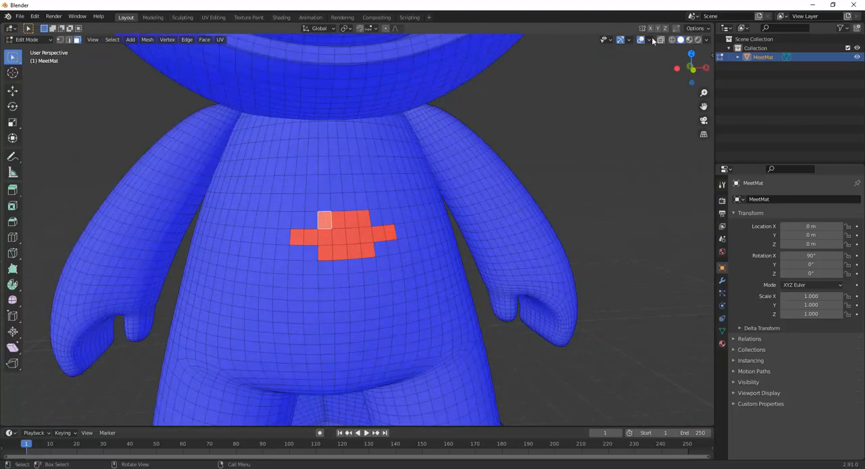
click(650, 39)
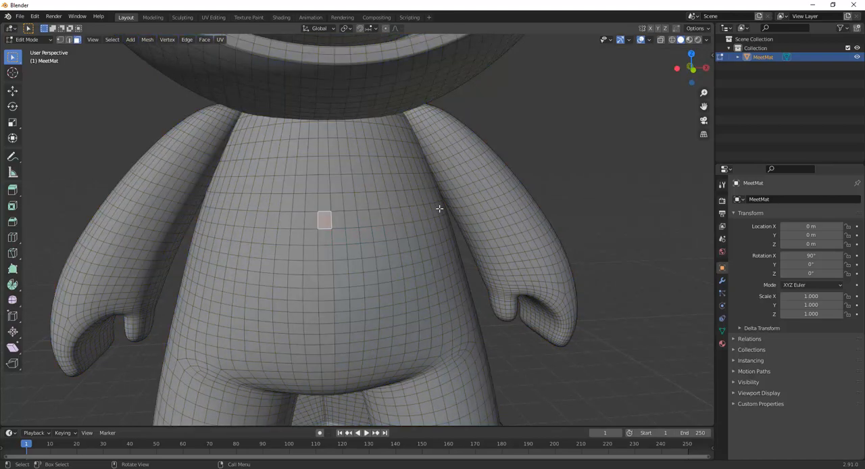
key(a)
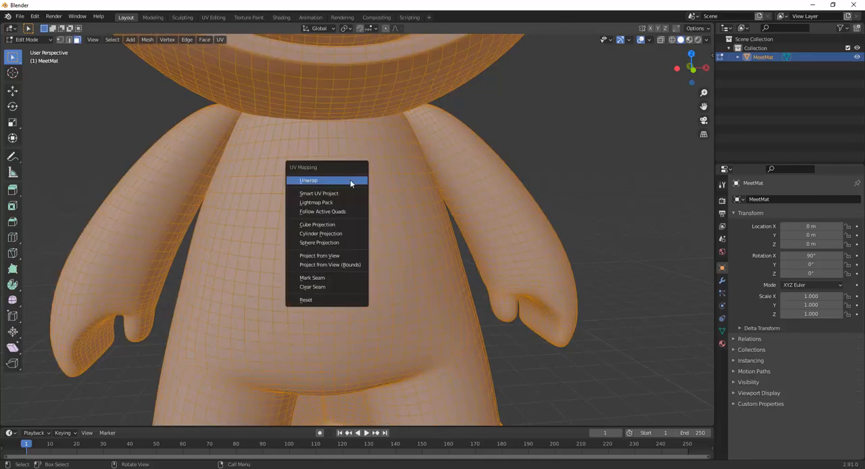
Step: Unwrap MeetMat with Smart UV Project and inspect the islands in the UV Editing workspace
click(318, 193)
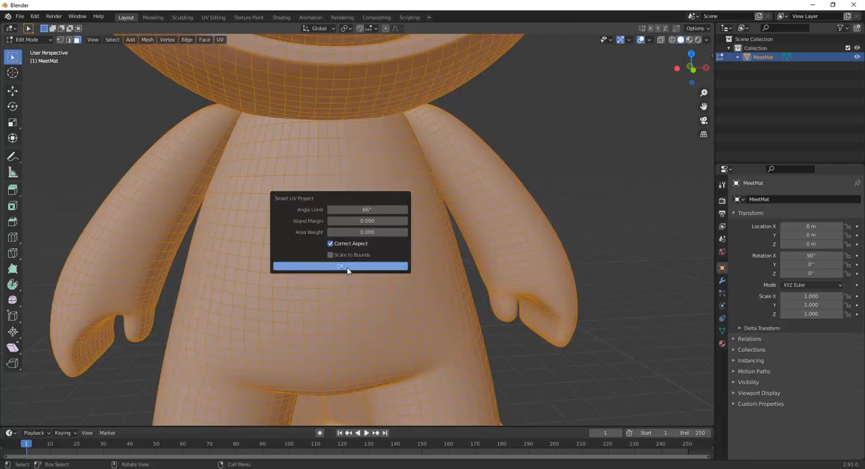
click(340, 266)
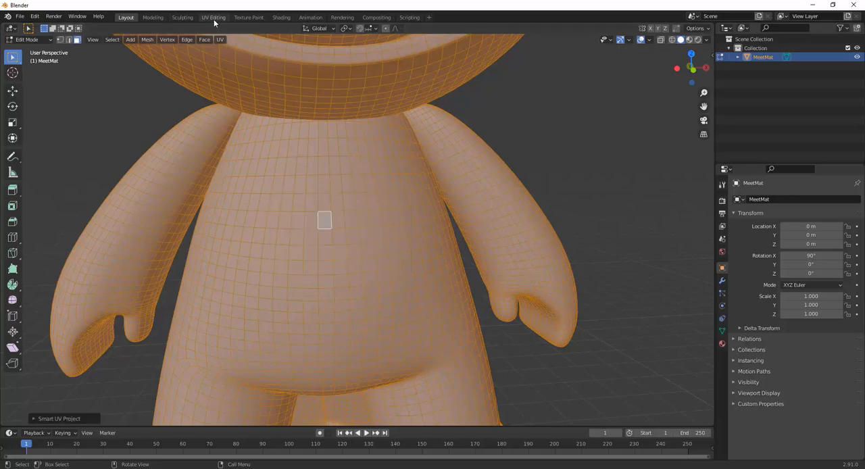
click(213, 17)
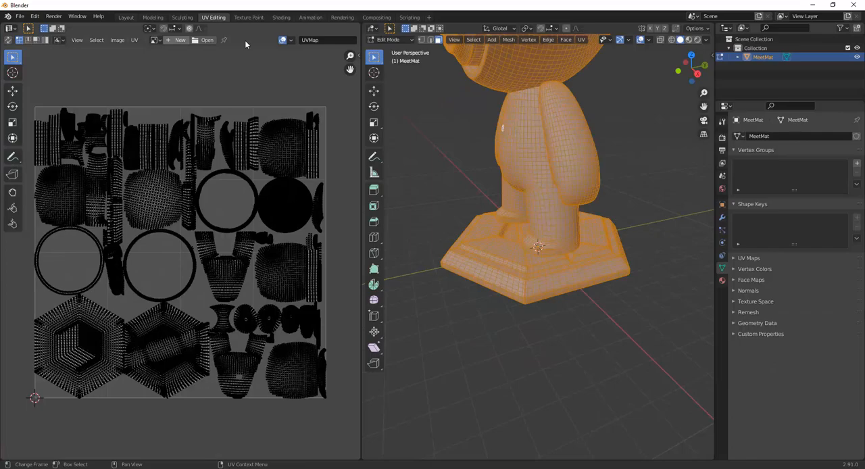
click(291, 40)
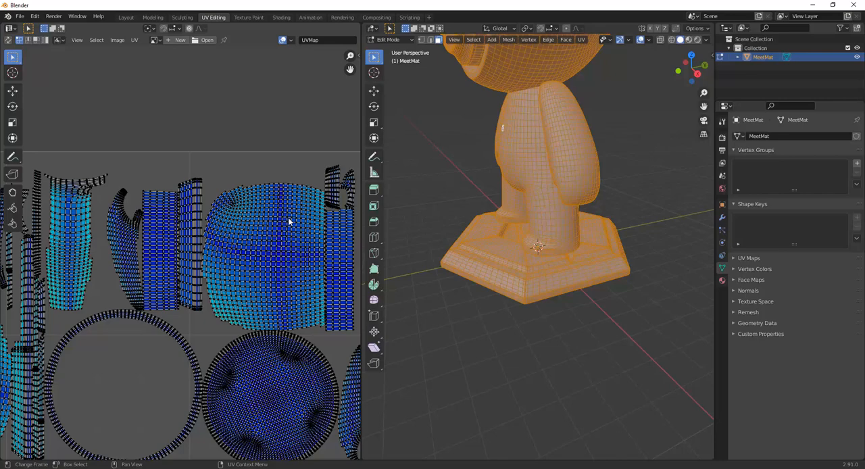
mouse_move(292, 43)
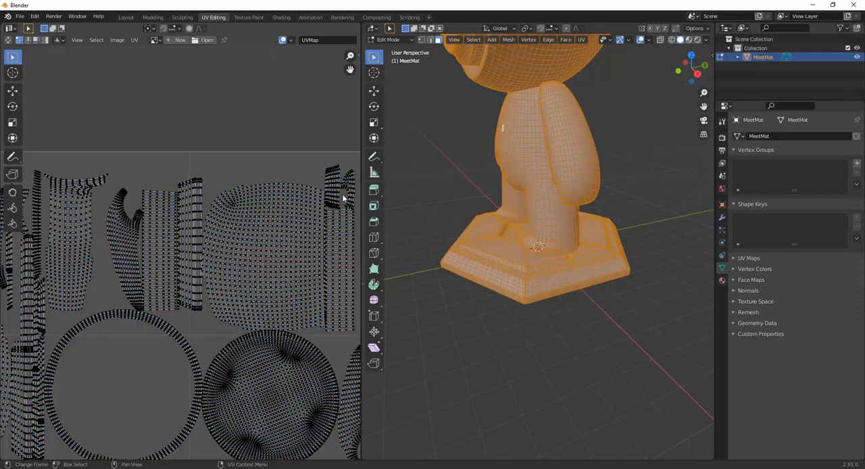
click(19, 16)
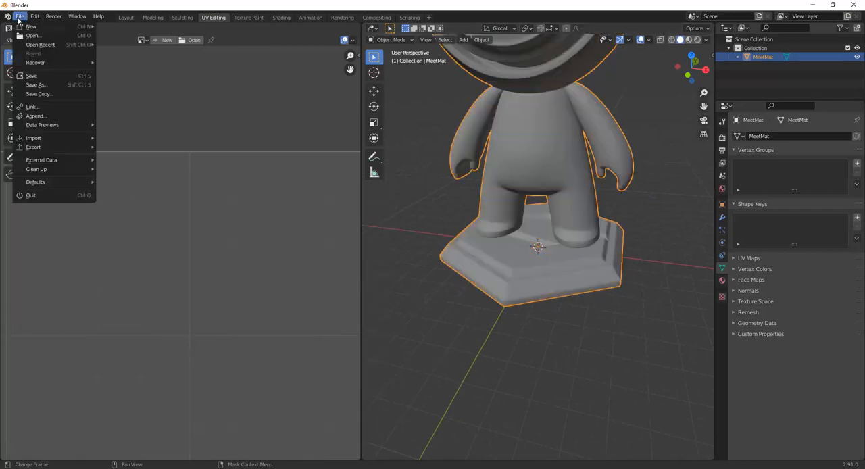
Step: Export the model as Wavefront OBJ named FlippedNormals.obj into SubstancePainterObj
click(34, 147)
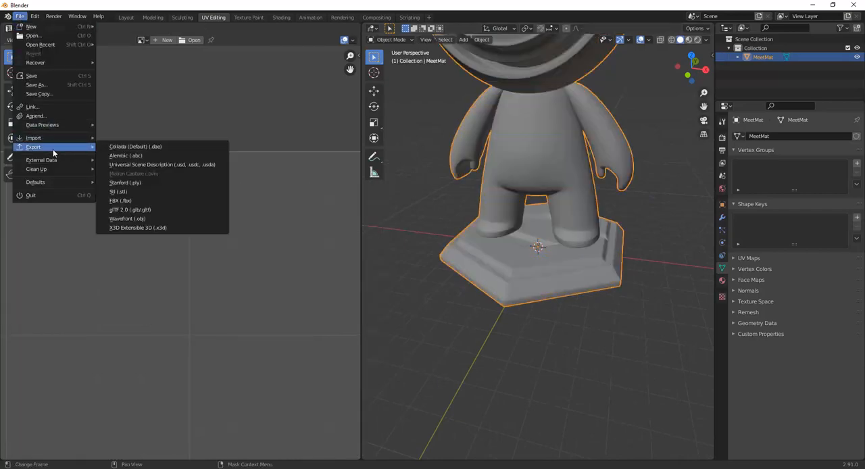
mouse_move(127, 218)
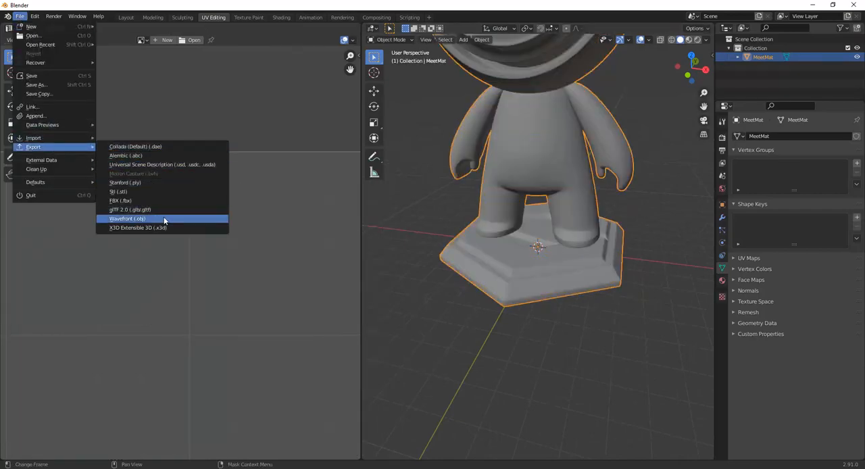
click(127, 219)
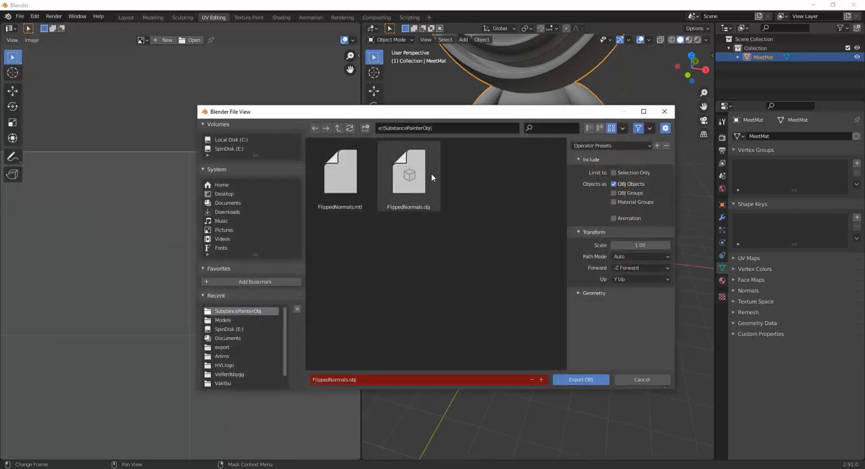
click(407, 172)
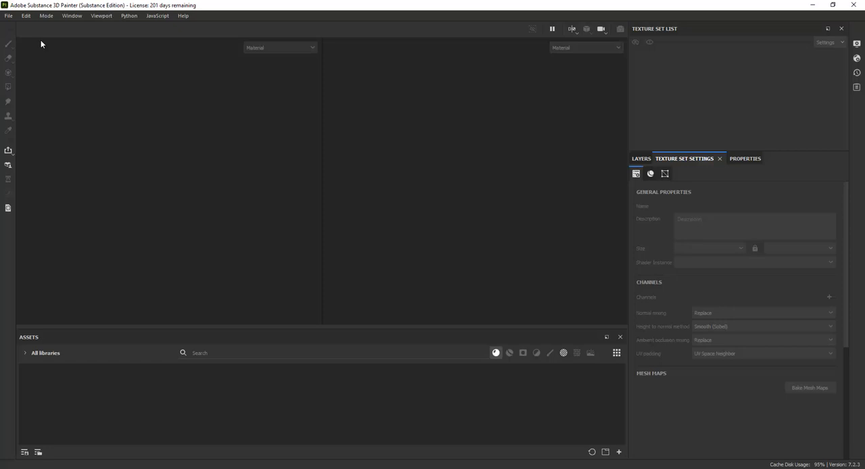
Step: Create a new project from FlippedNormals.obj and orbit around the body to inspect it
click(9, 15)
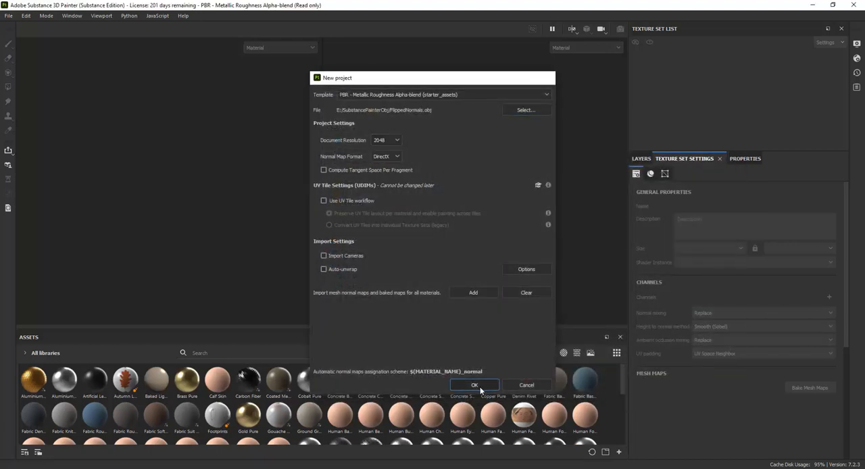
click(473, 385)
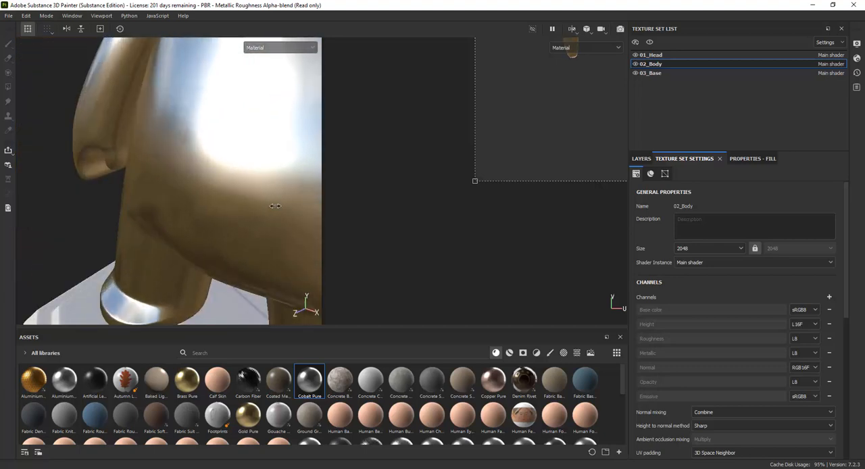
drag(276, 206, 321, 140)
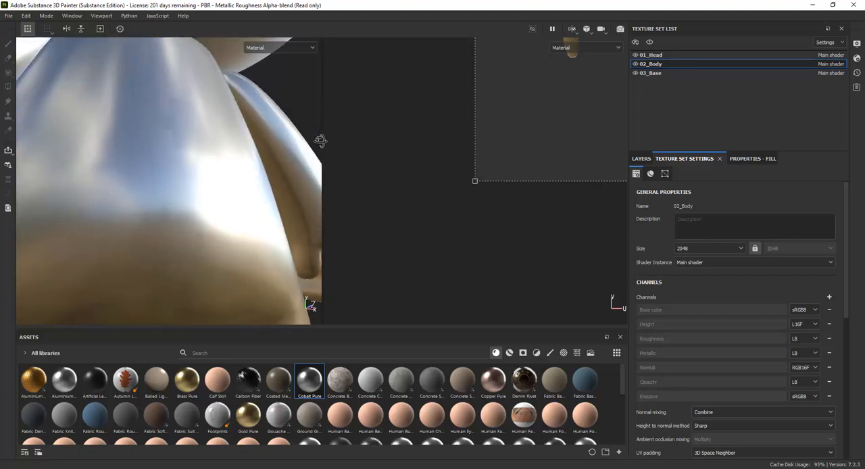
drag(321, 142, 309, 117)
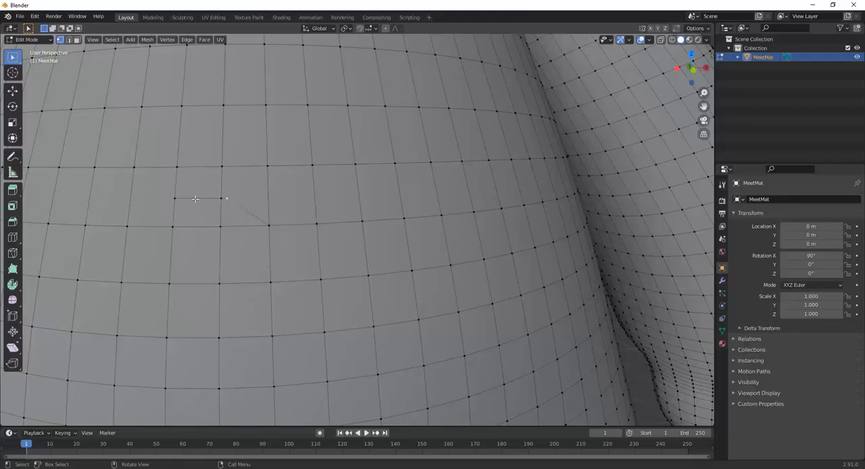
click(227, 198)
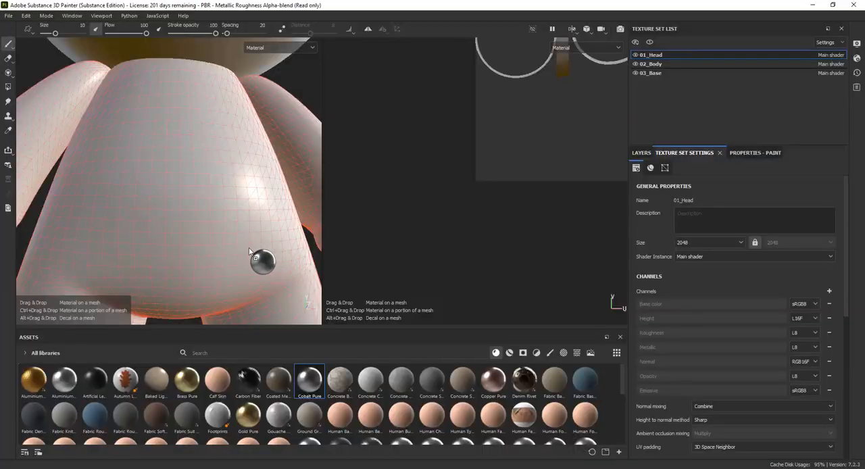
Step: Select the 02_Body texture set and orbit closely around the torso's shiny metallic surface
click(651, 64)
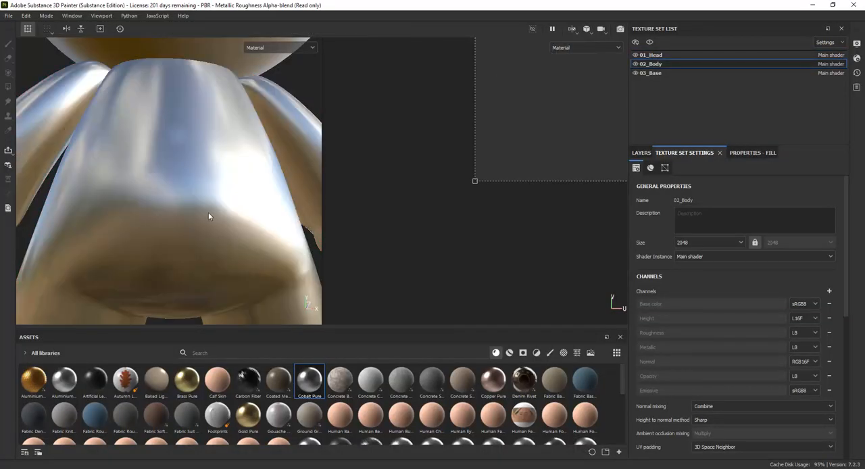
drag(210, 216, 196, 152)
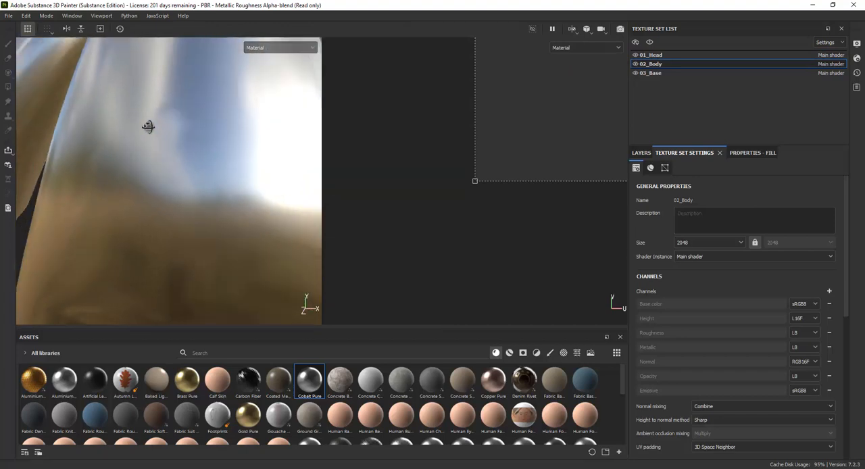
drag(148, 127, 228, 143)
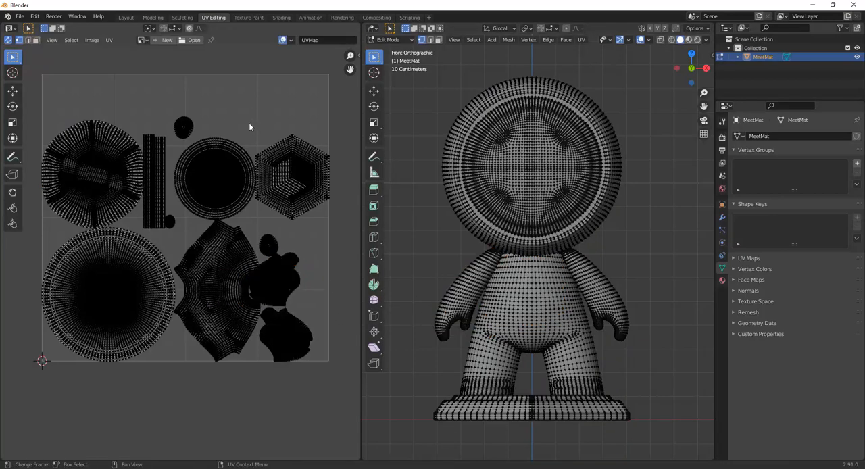
Step: Clear the UV selection and drag the arm island clear of its neighbouring island
click(71, 39)
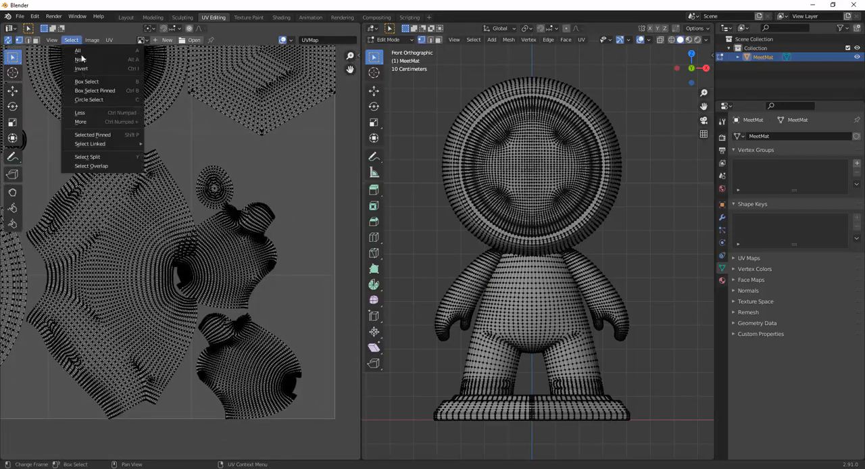
click(91, 166)
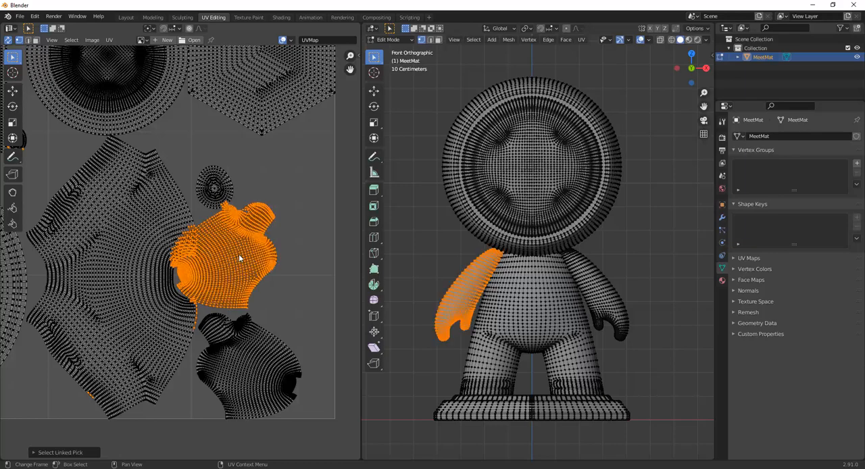
drag(237, 257, 264, 250)
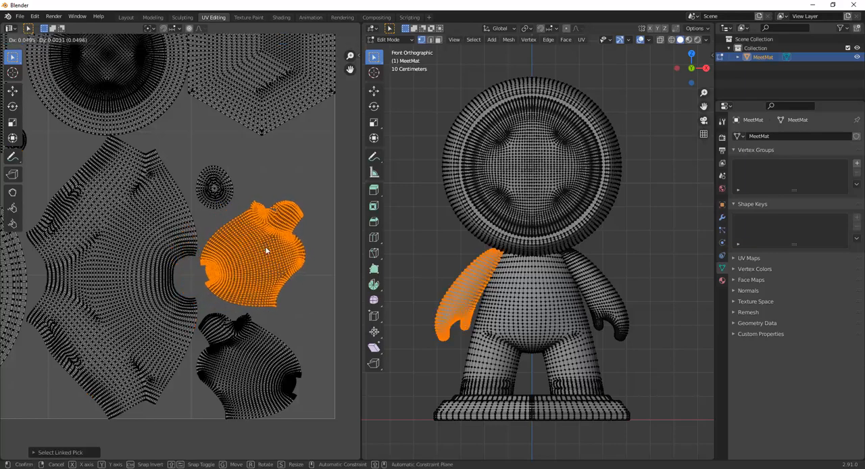
click(70, 40)
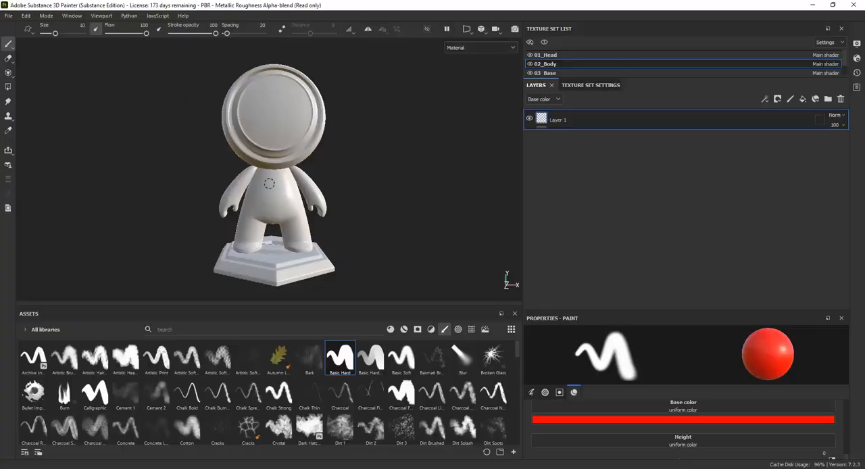
Step: Dab red paint on the torso and orbit to see the red repeated on the arm
click(269, 189)
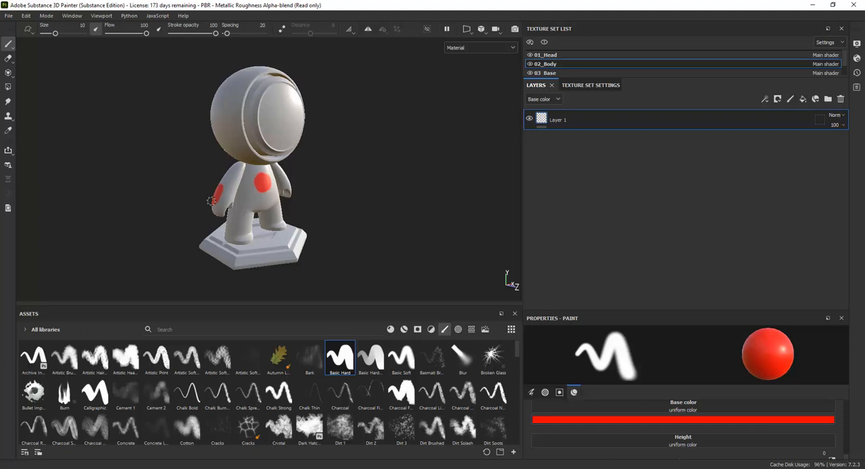
drag(256, 169, 243, 203)
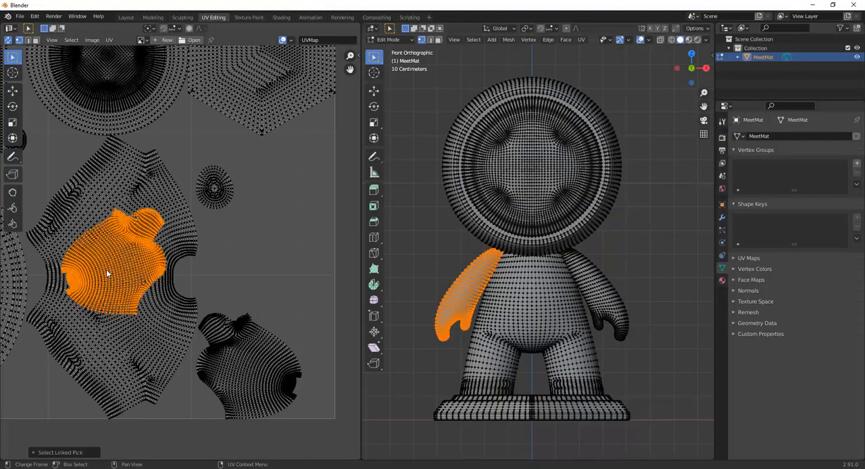
Step: Place the arm's UV island over the torso island, then unwrap the demo head along its seam
drag(108, 270, 264, 264)
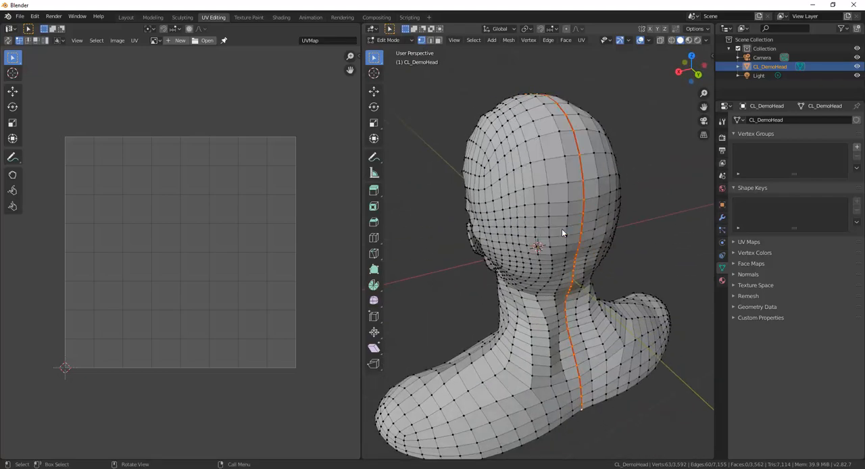
mouse_move(556, 259)
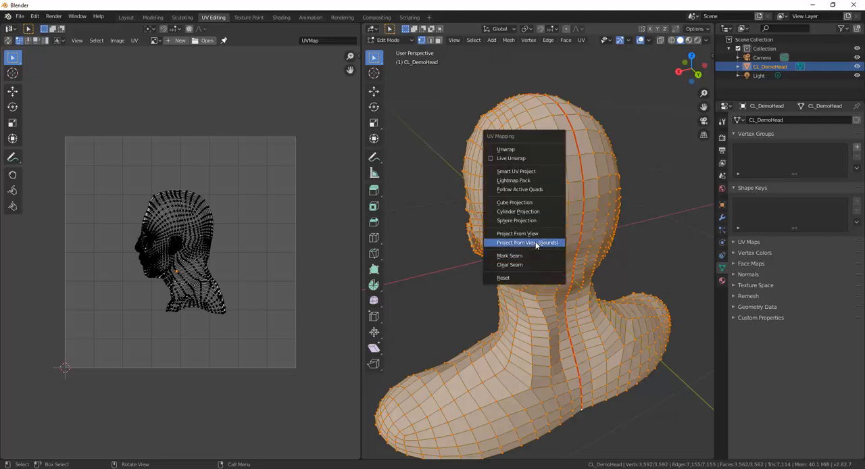
click(526, 242)
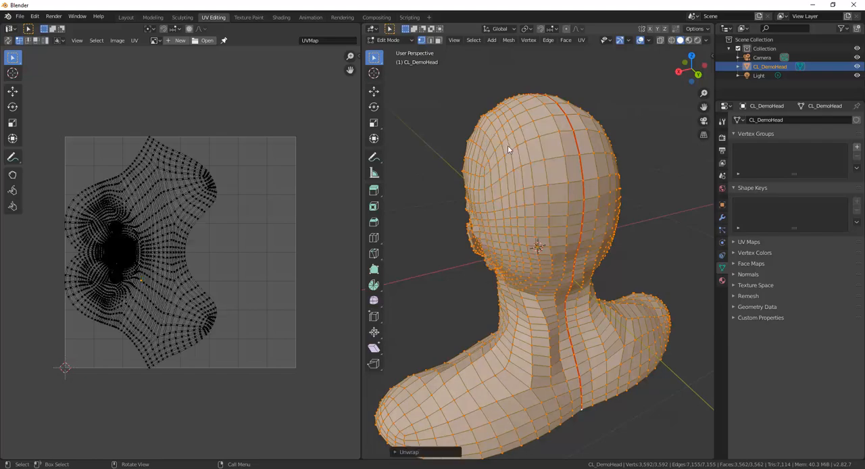